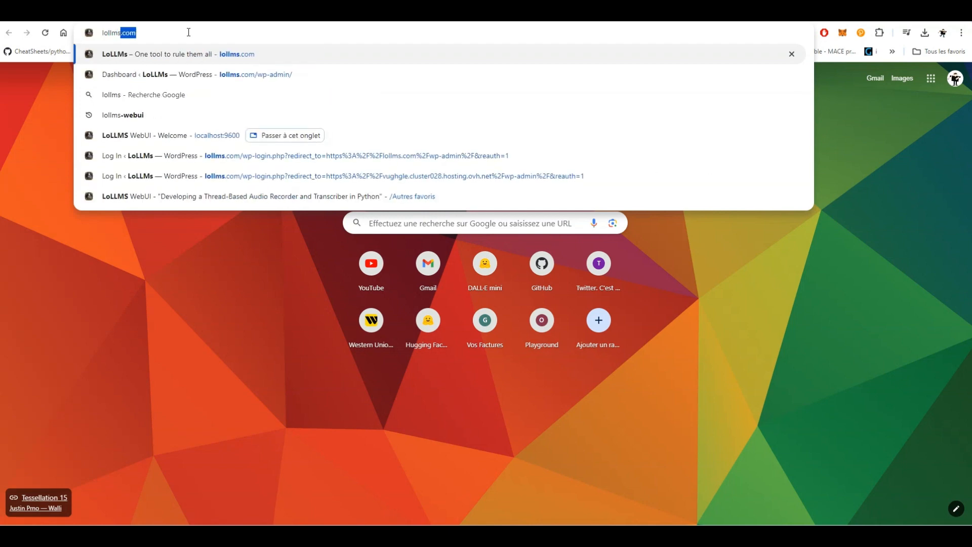
# Search lollms-webui, open ParisNeo's GitHub repo and download lollms_setup.exe from release v9.5
pyautogui.click(122, 115)
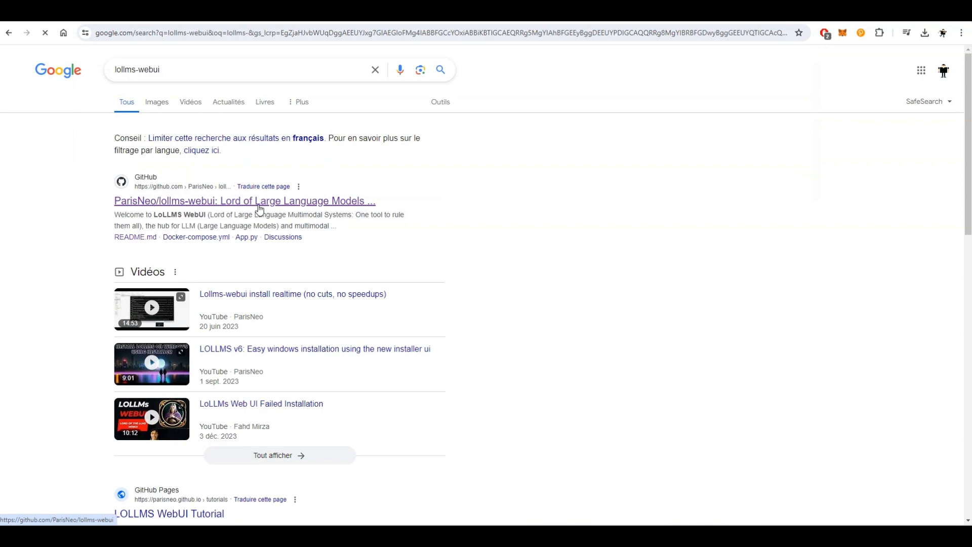
pyautogui.click(244, 201)
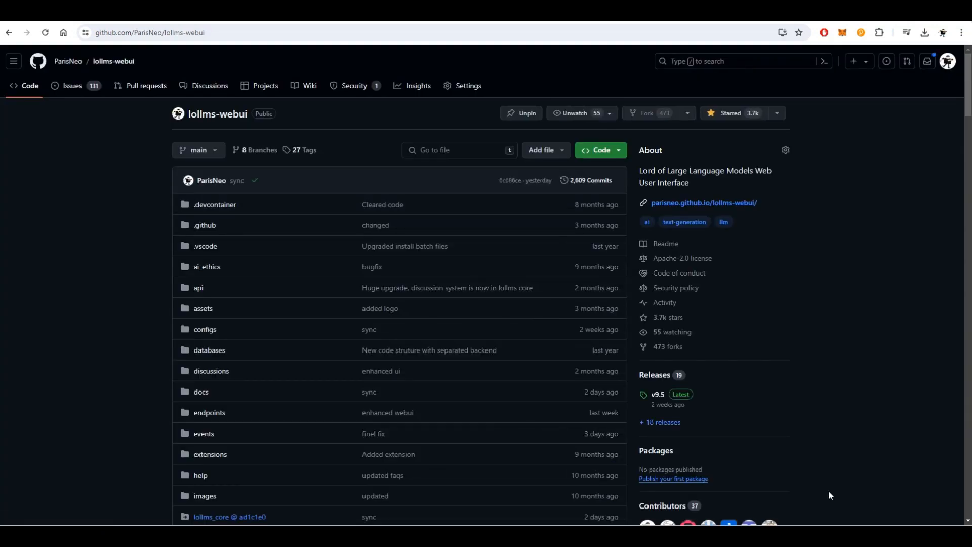
pyautogui.click(657, 394)
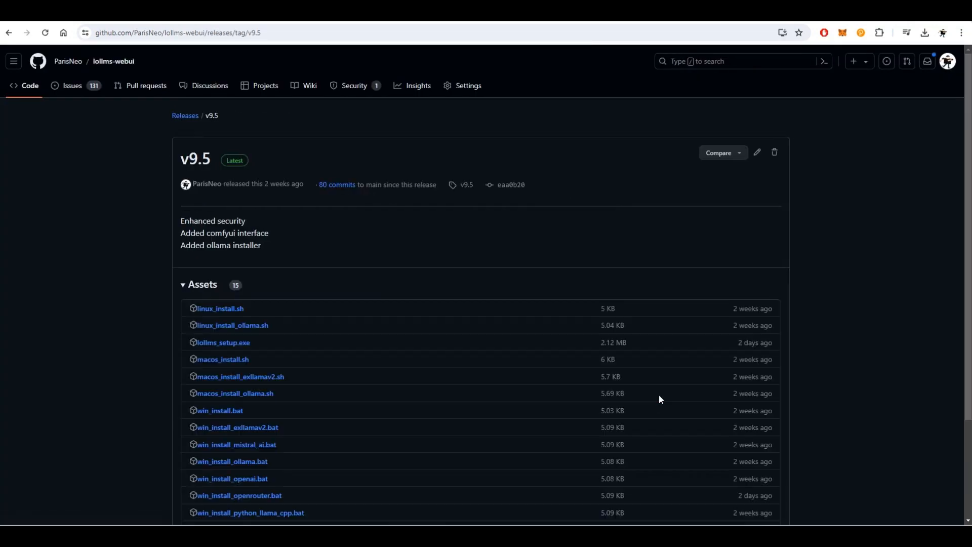
pyautogui.scroll(-3)
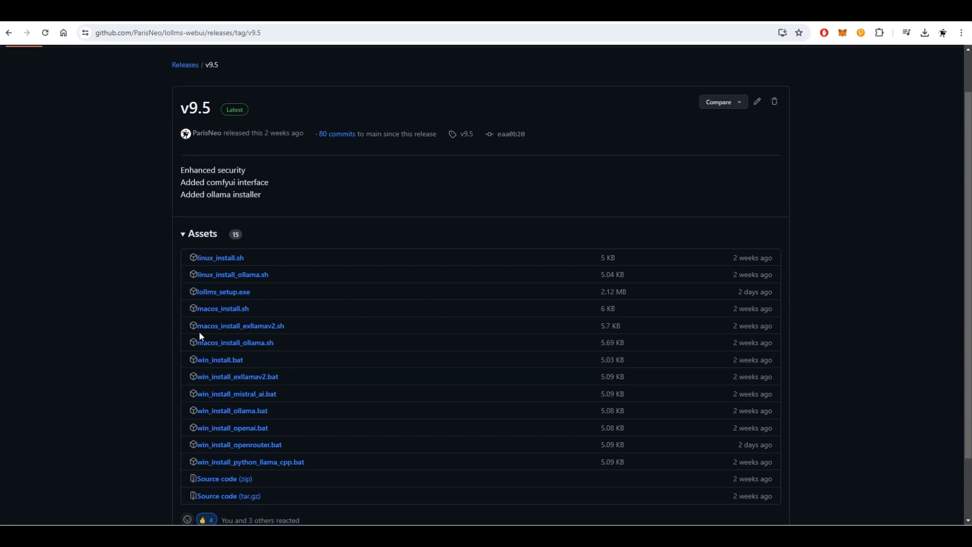
pyautogui.click(223, 292)
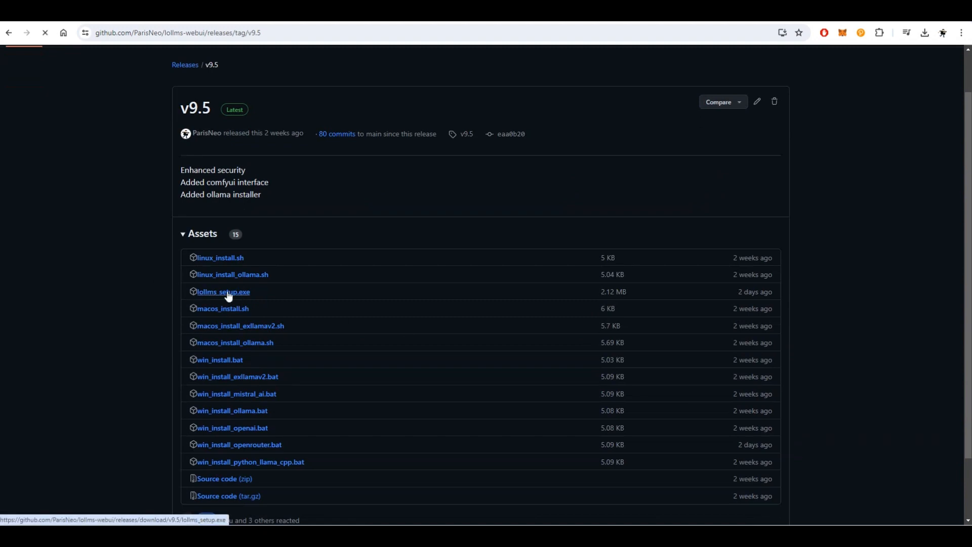
# Save lollms_setup.exe to Documents and keep the download flagged as suspicious
pyautogui.click(224, 292)
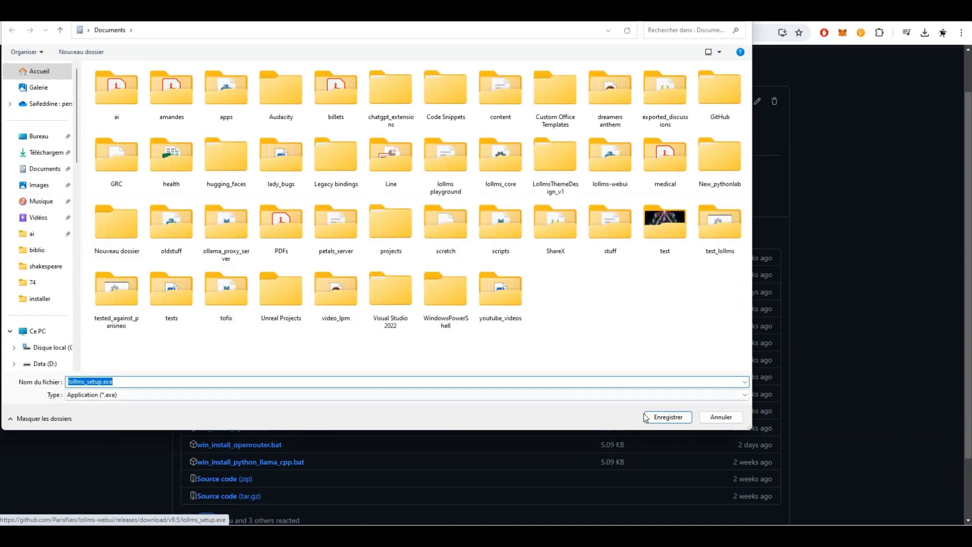
pyautogui.click(668, 417)
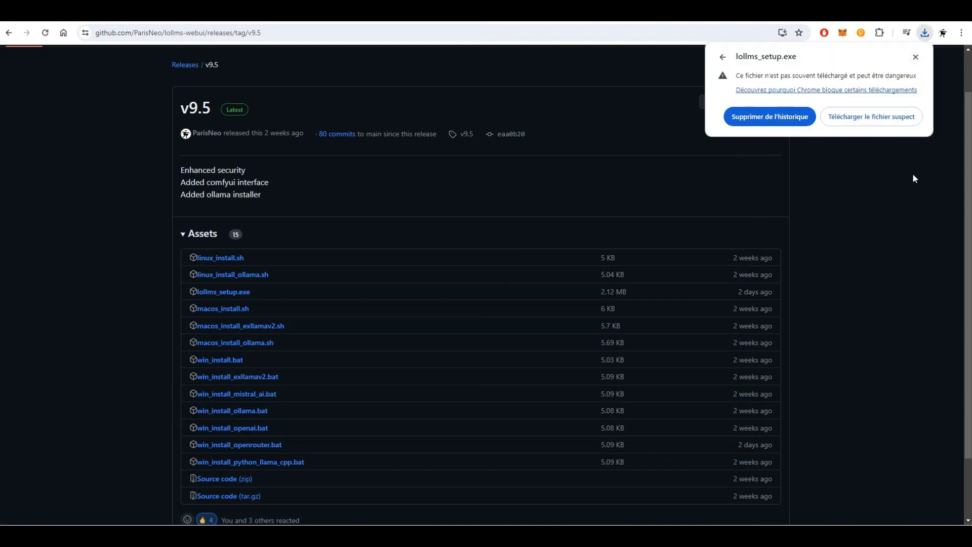
pyautogui.click(917, 58)
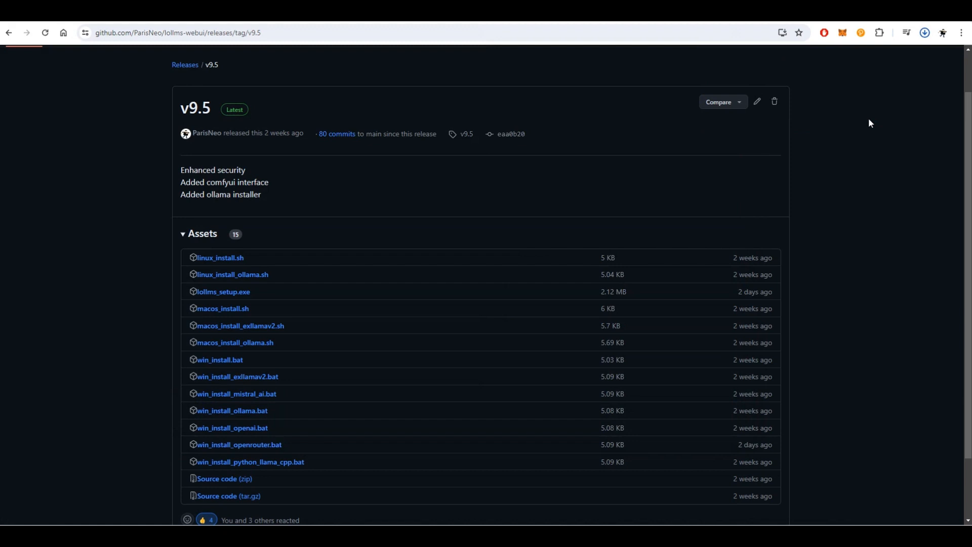
# Show the downloaded installer in its folder and run lollms_setup.exe
pyautogui.click(924, 33)
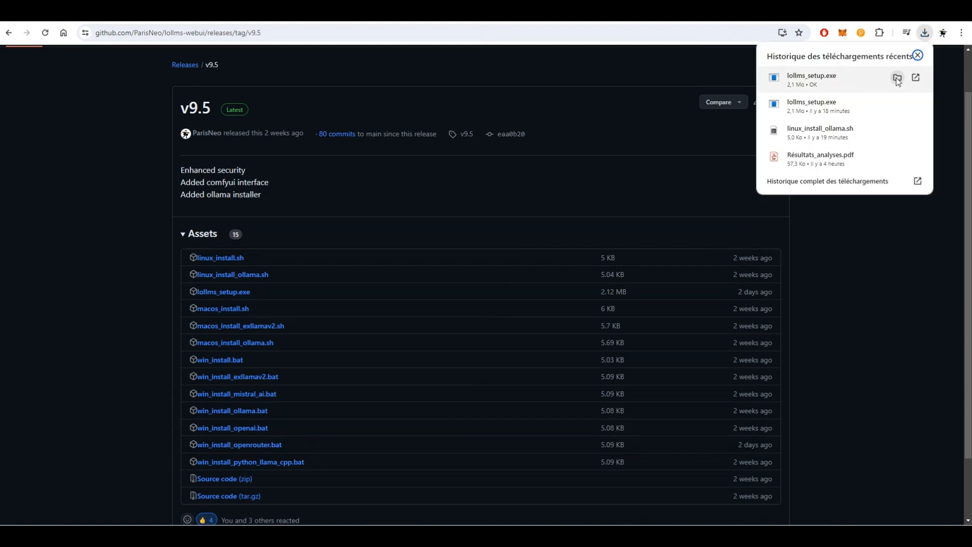
pyautogui.click(916, 77)
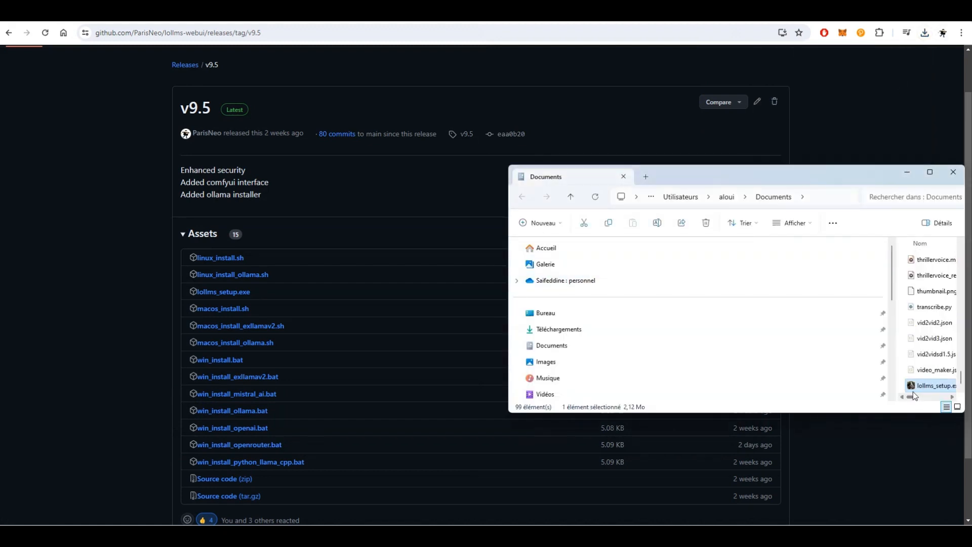
pyautogui.doubleClick(935, 385)
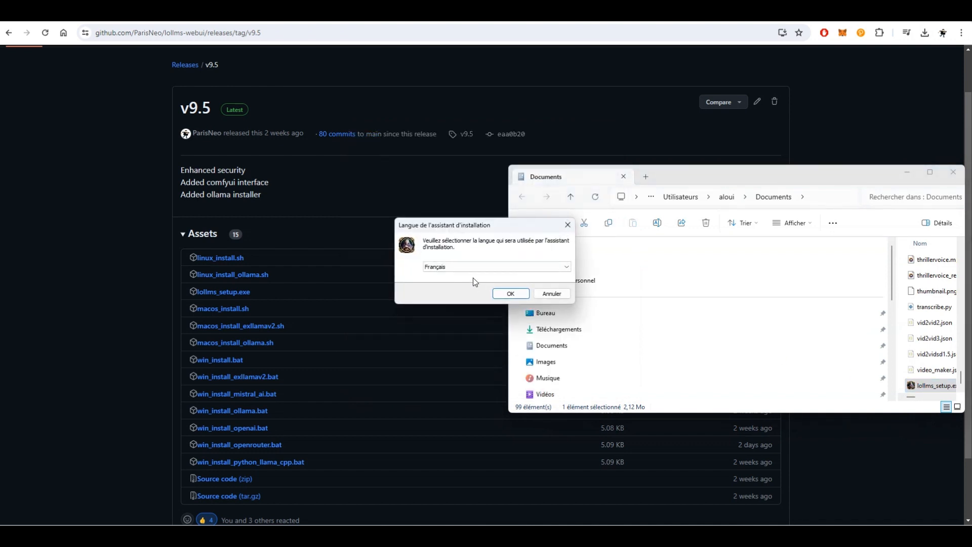
# Confirm Français as setup language, accept the license, and advance past the information page
pyautogui.click(496, 266)
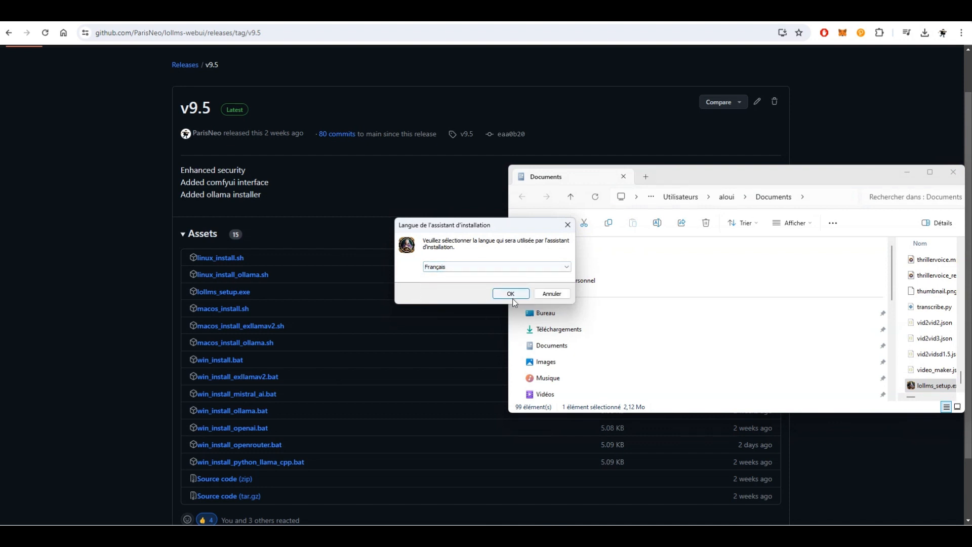
pyautogui.click(511, 293)
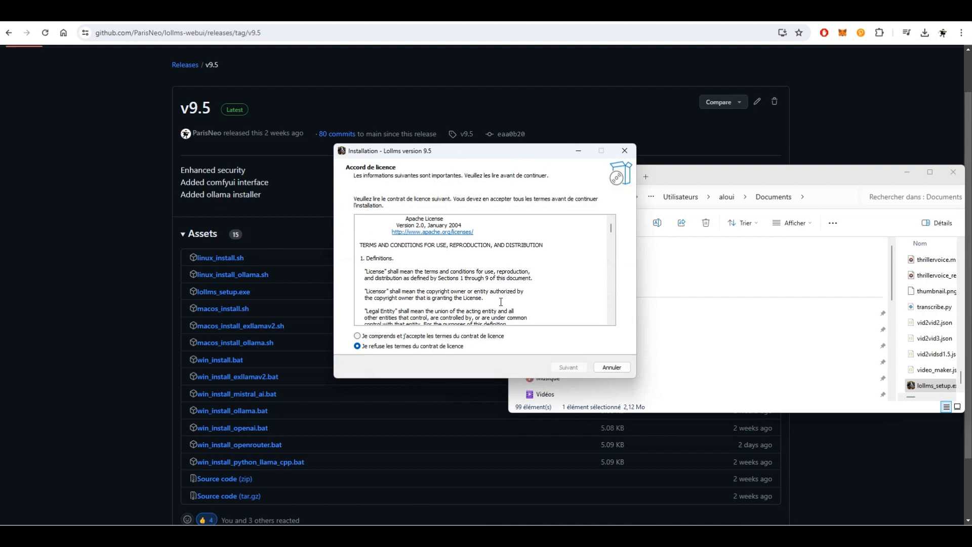
pyautogui.click(357, 335)
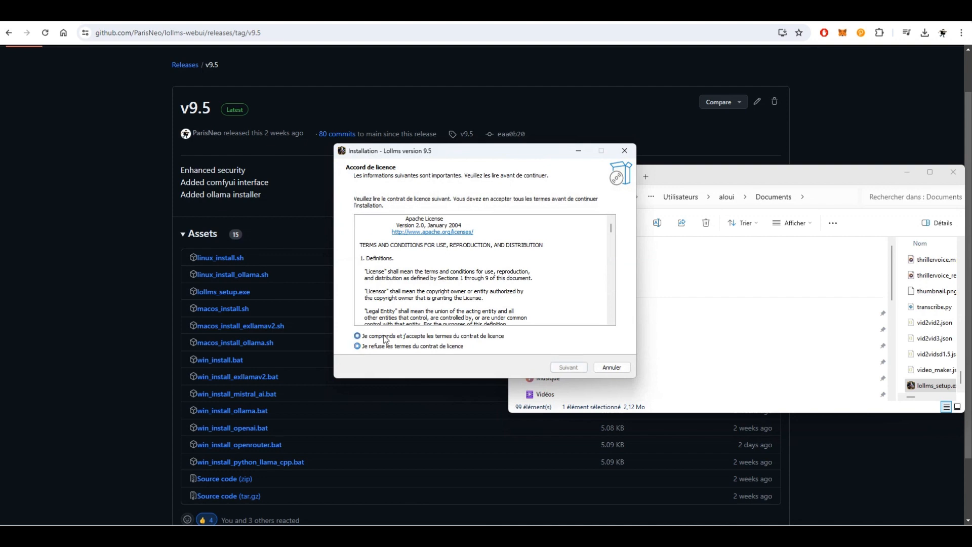
pyautogui.click(567, 367)
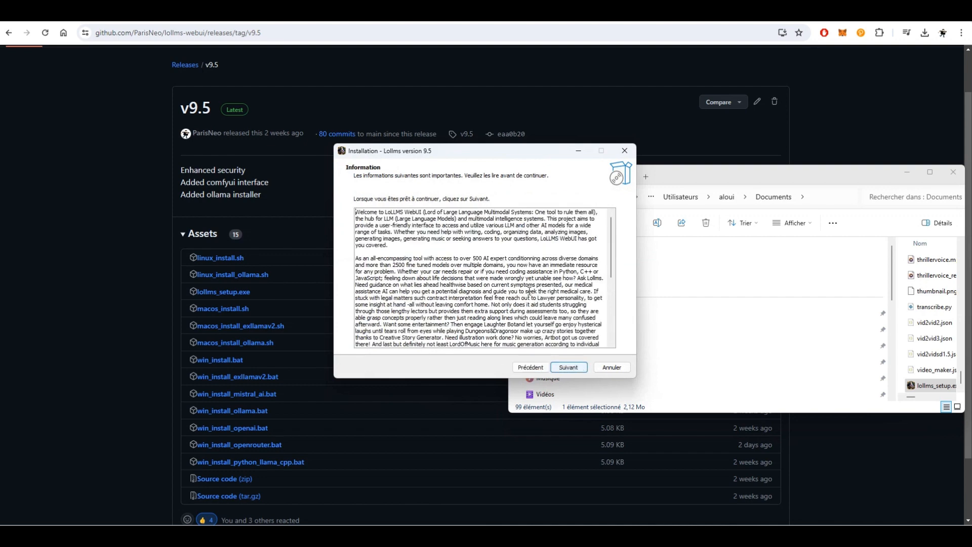
pyautogui.scroll(-3)
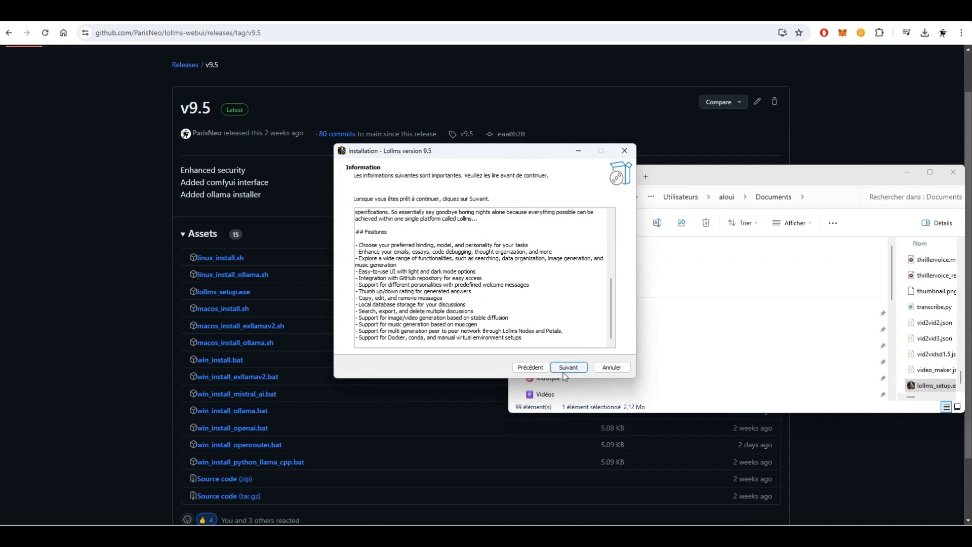
pyautogui.click(567, 368)
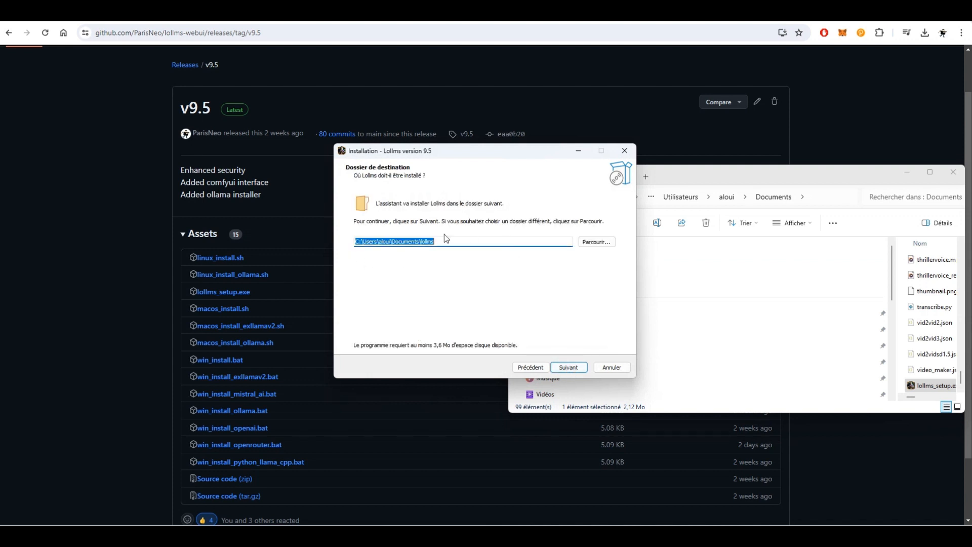
# Set the installation folder to E:\lollms_test
pyautogui.click(595, 242)
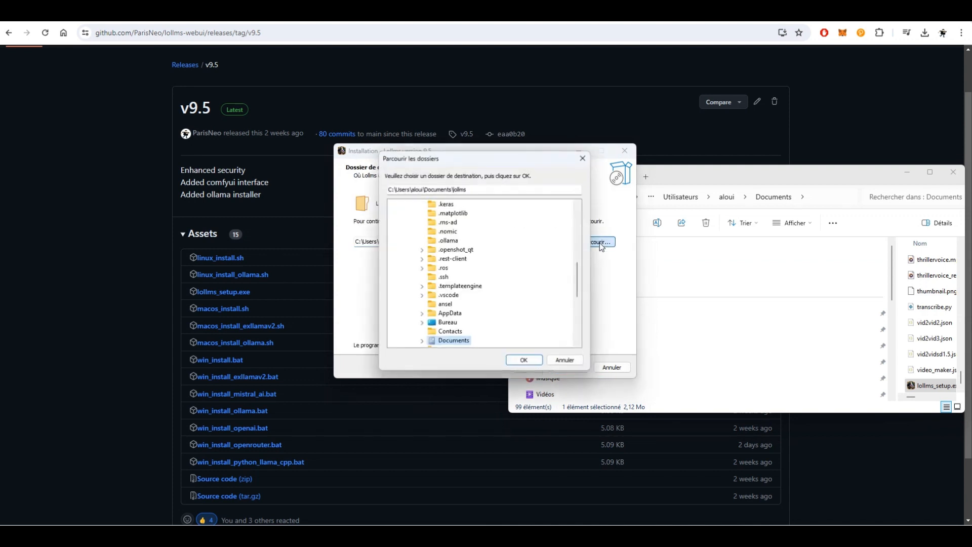
pyautogui.scroll(-3)
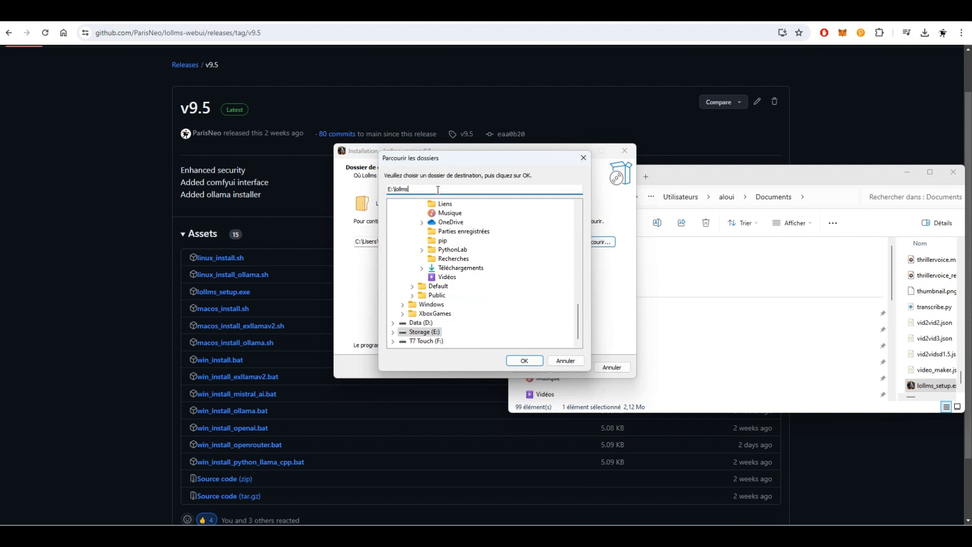
pyautogui.write('_test')
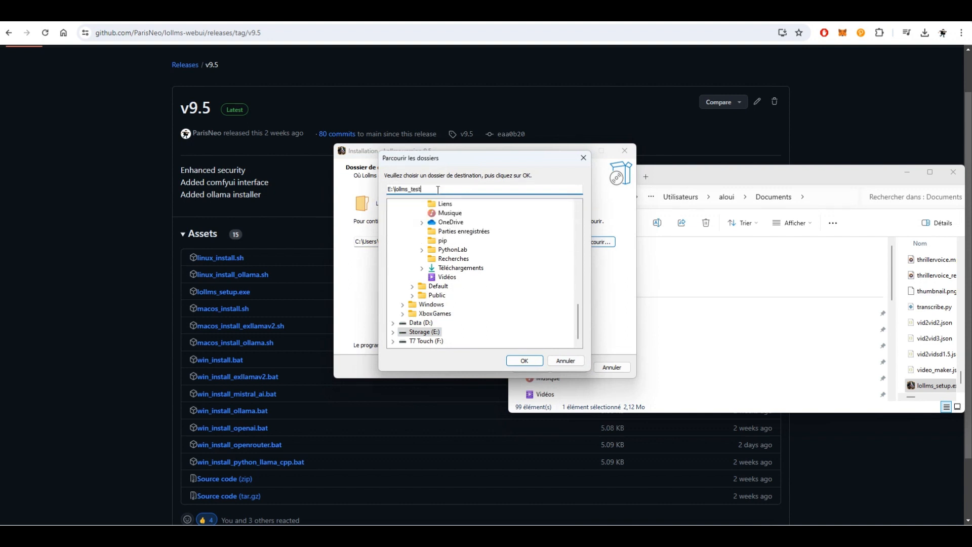
pyautogui.click(523, 361)
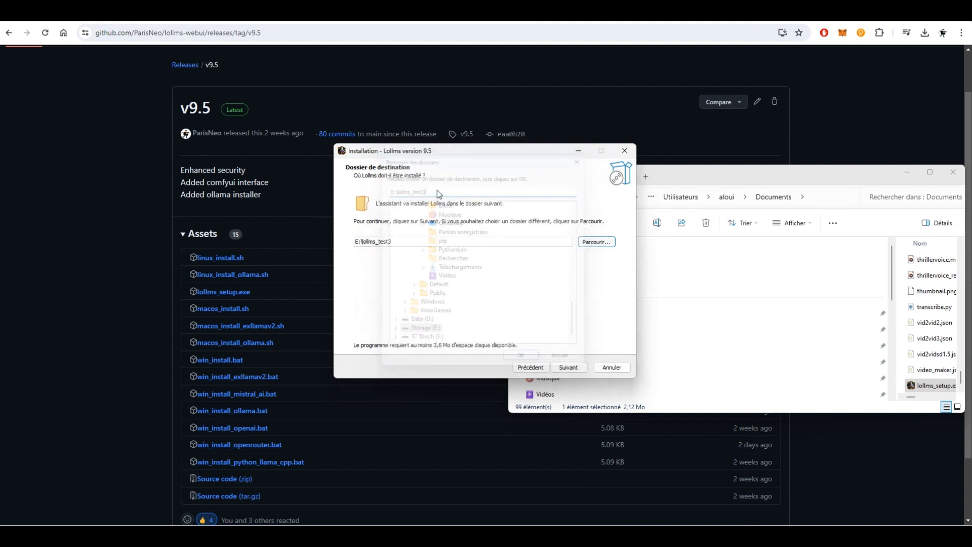
# Choose ollama as the default binding, run the installation and finish setup
pyautogui.click(567, 367)
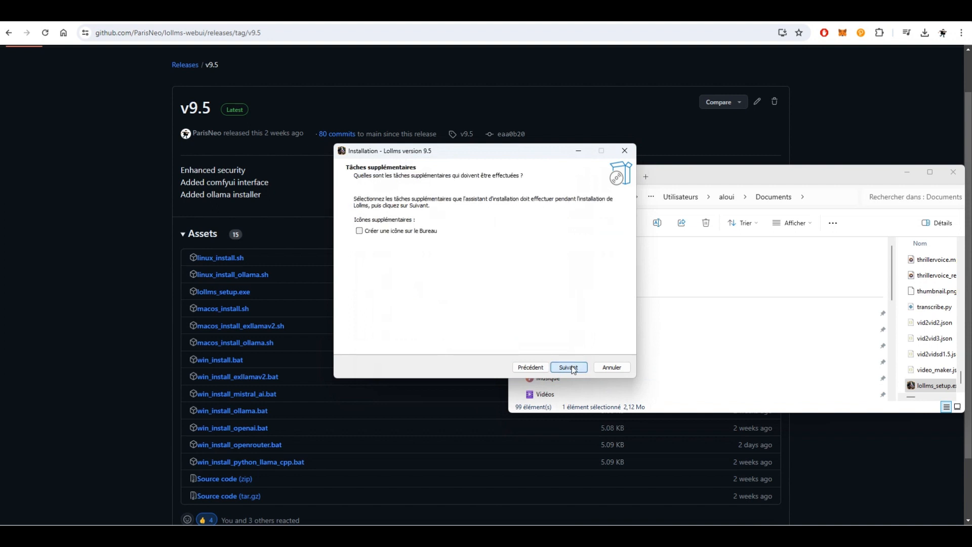
pyautogui.click(567, 367)
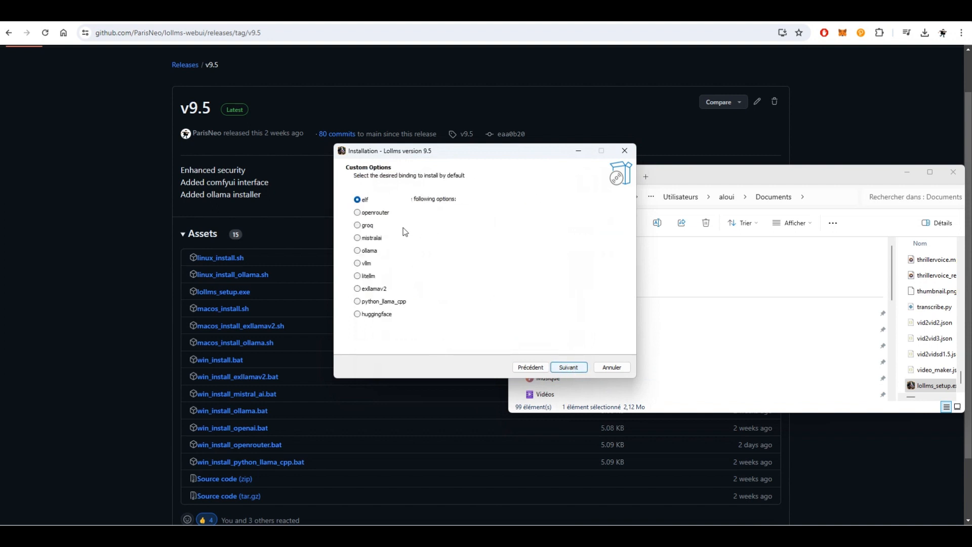
pyautogui.click(357, 250)
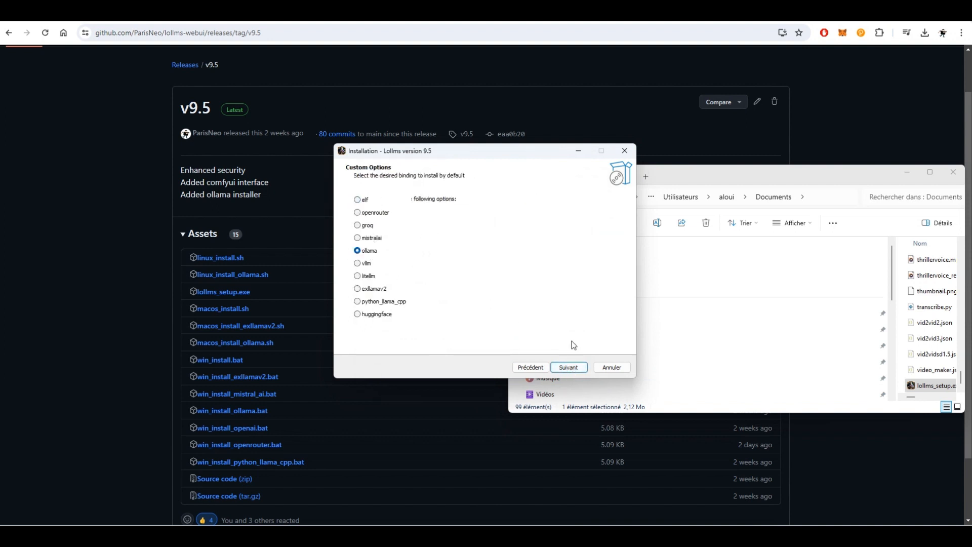
pyautogui.click(567, 367)
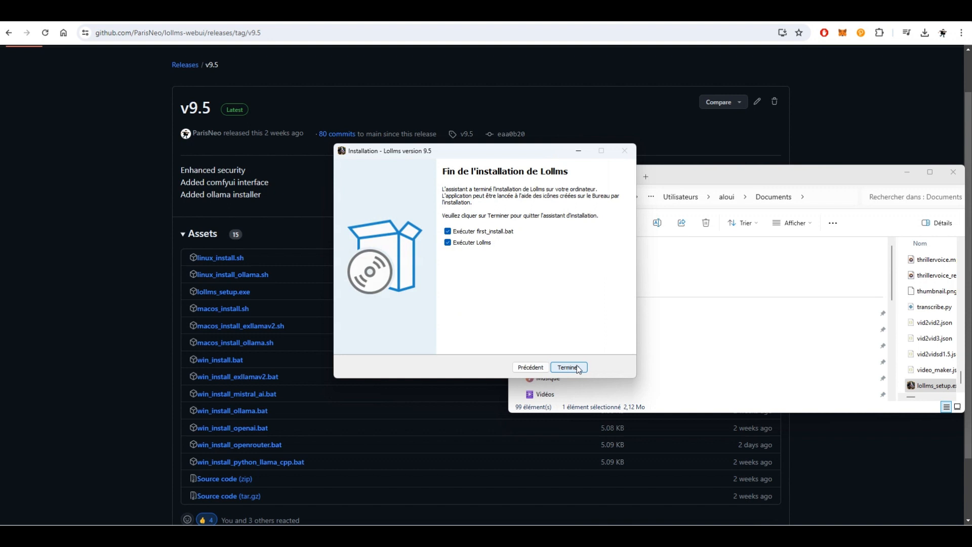
pyautogui.click(567, 367)
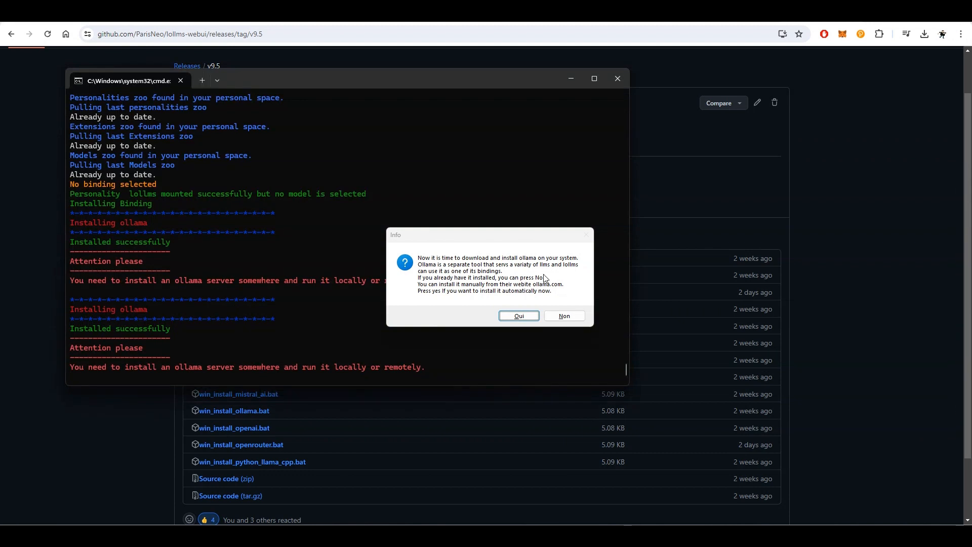
pyautogui.moveTo(498, 263)
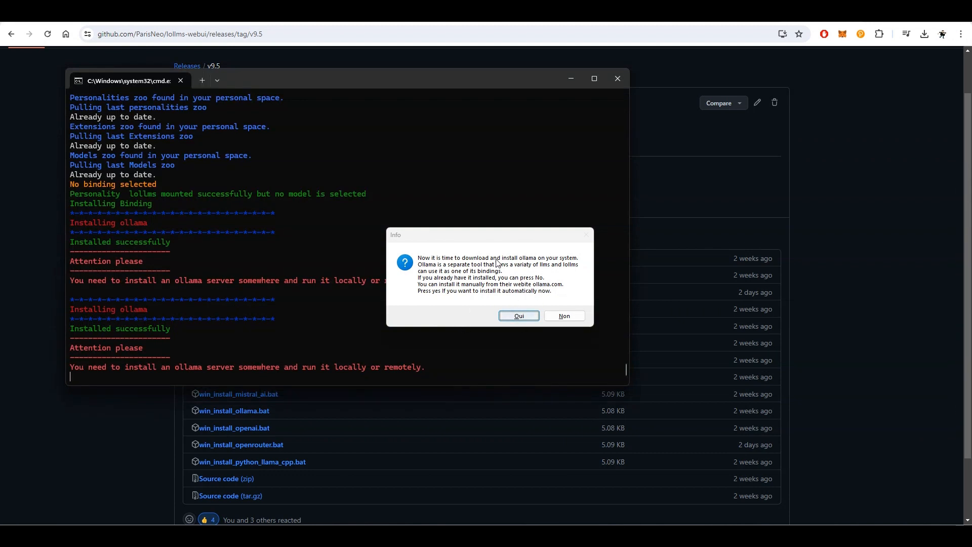
# Agree to install Ollama, run its installer, and dismiss the LoLLMS startup news overlay
pyautogui.click(519, 316)
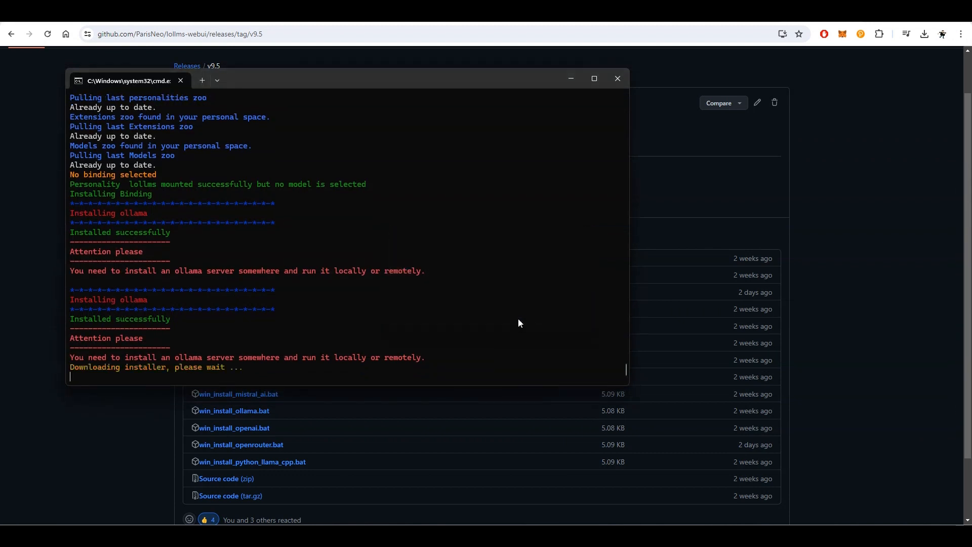
pyautogui.moveTo(246, 369)
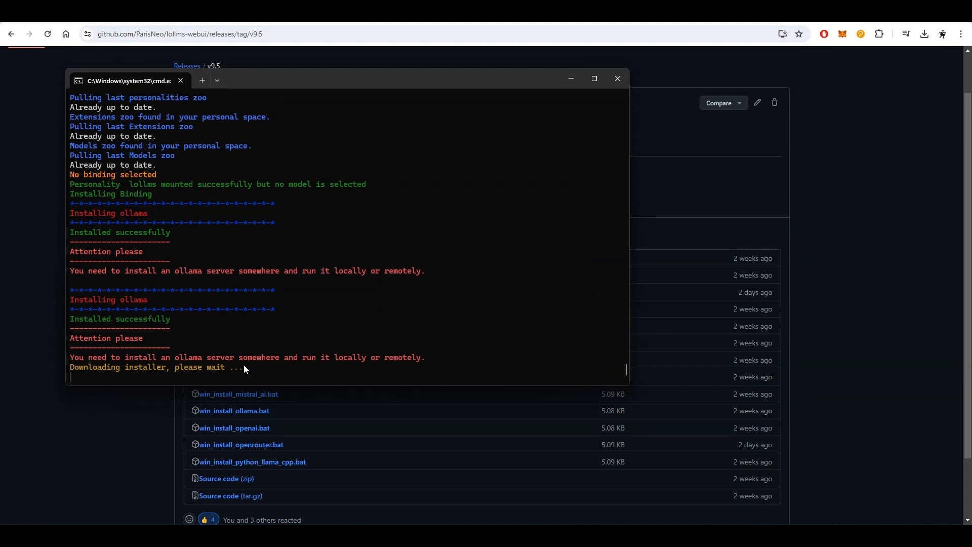
pyautogui.moveTo(93, 360)
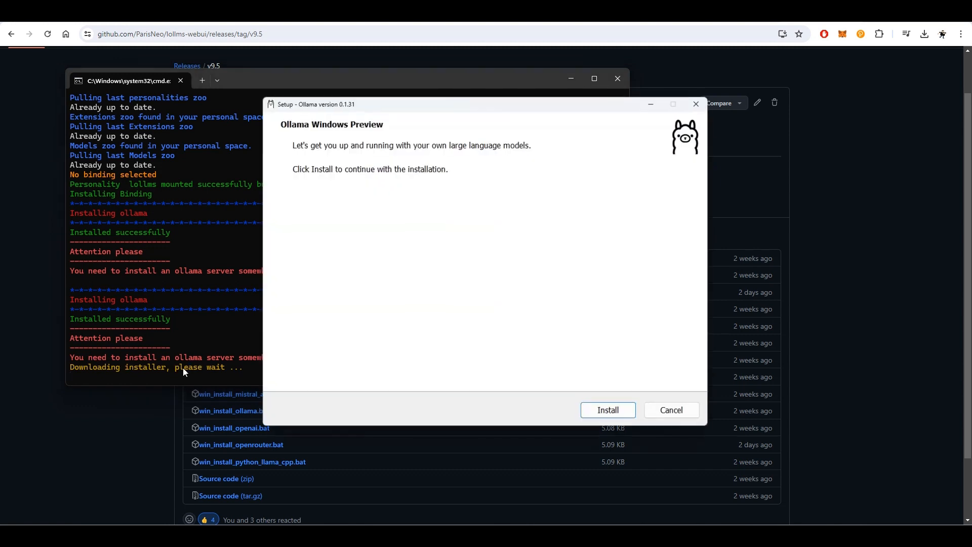
pyautogui.click(607, 410)
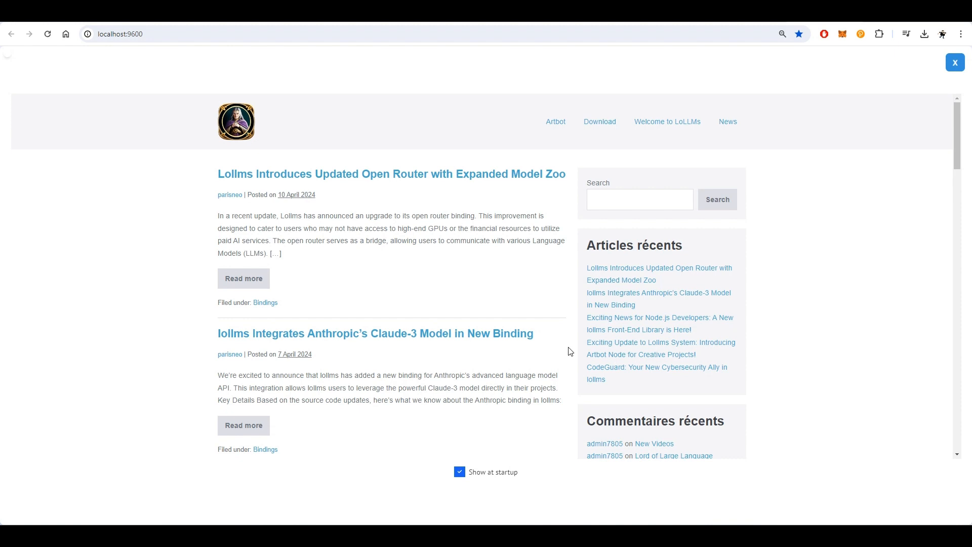
pyautogui.moveTo(565, 523)
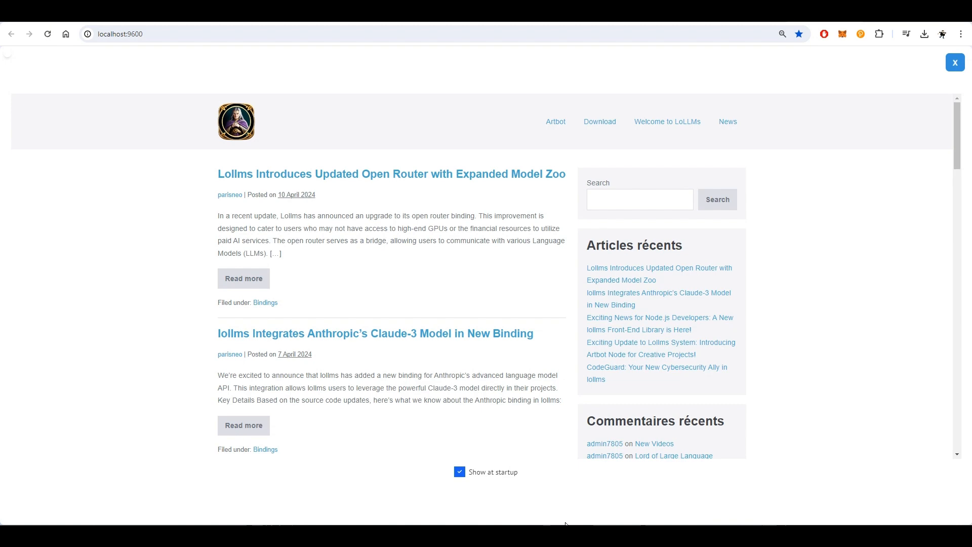
pyautogui.moveTo(259, 309)
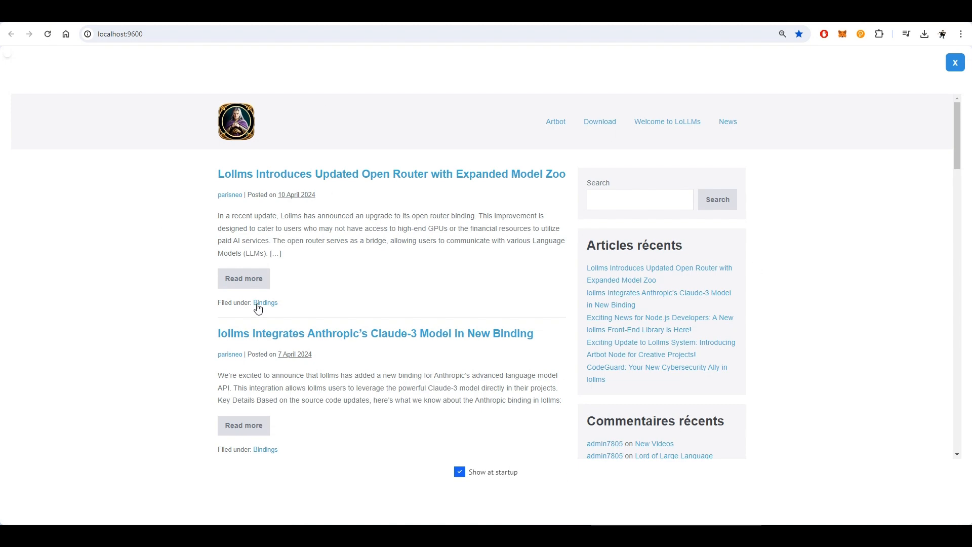
pyautogui.click(955, 62)
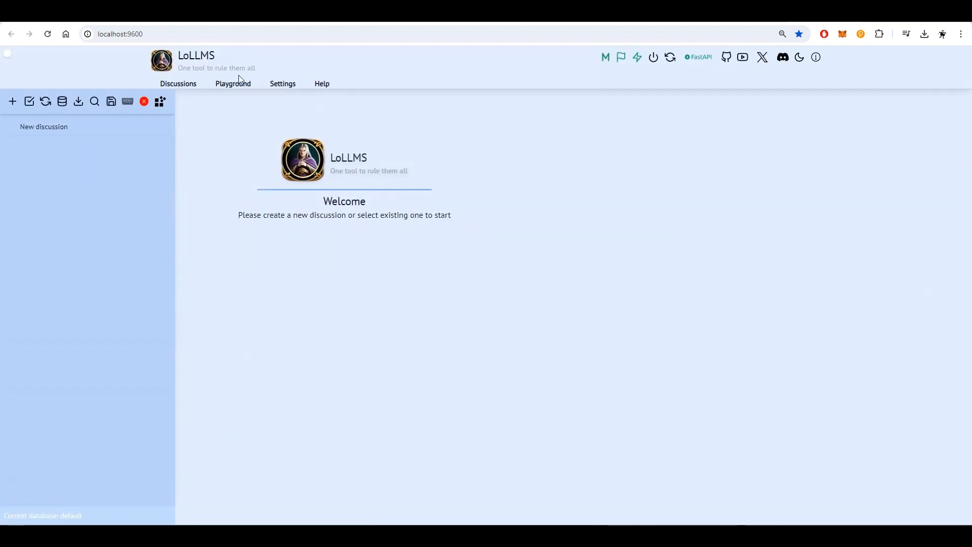
# Search the Settings Models zoo for llava and install llava:latest from its card menu
pyautogui.click(282, 84)
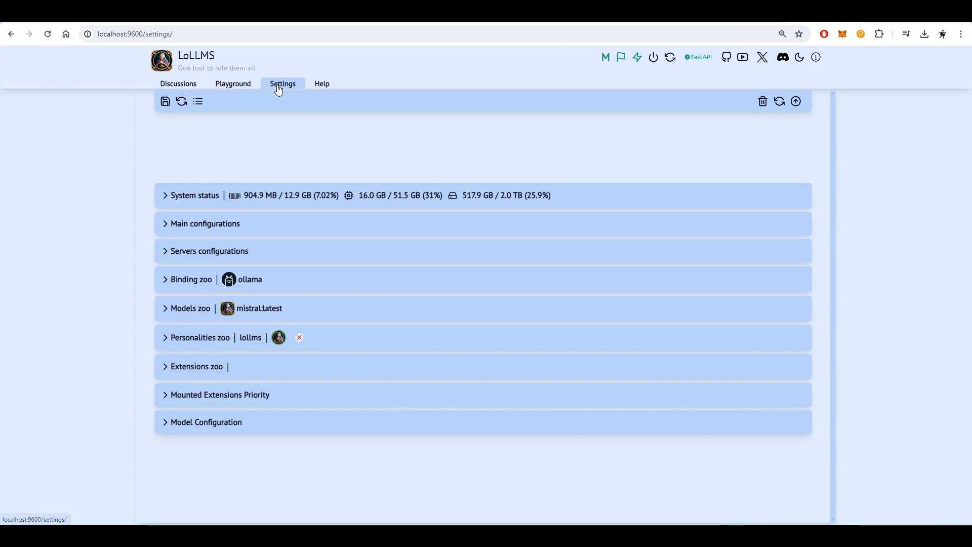
pyautogui.click(190, 308)
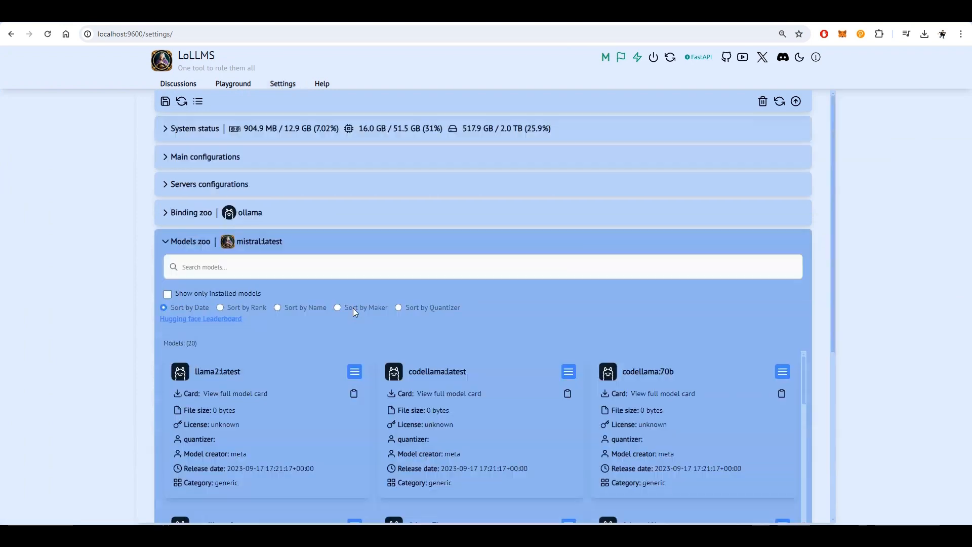
pyautogui.scroll(-3)
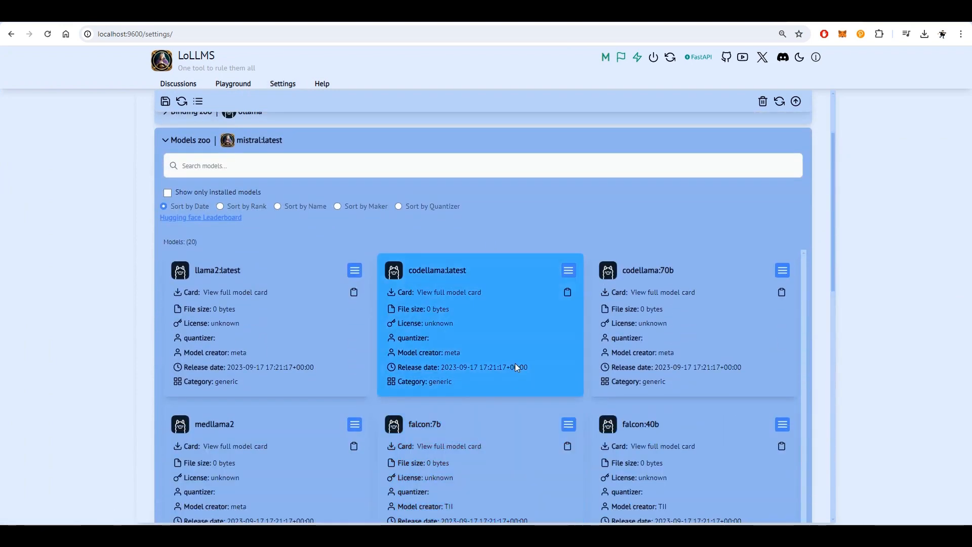
pyautogui.scroll(-3)
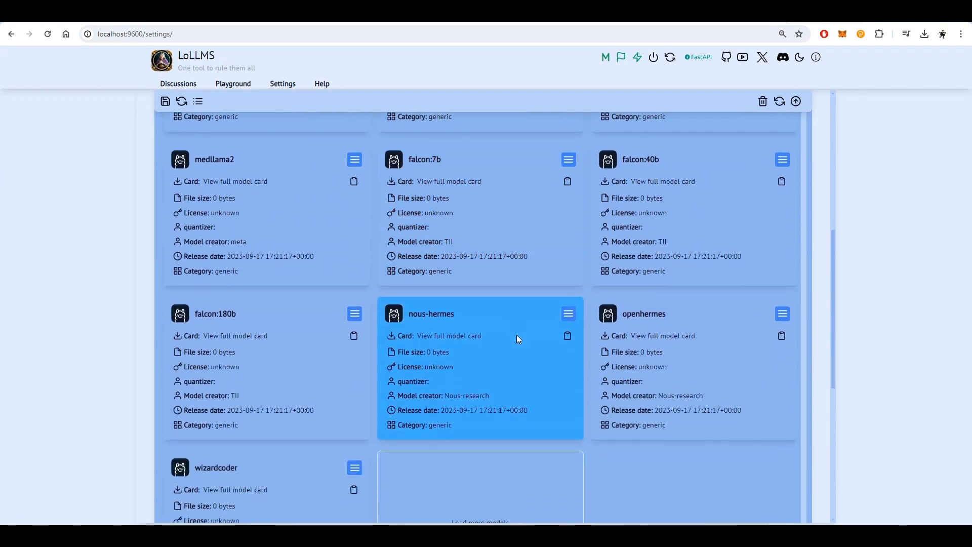
pyautogui.scroll(3)
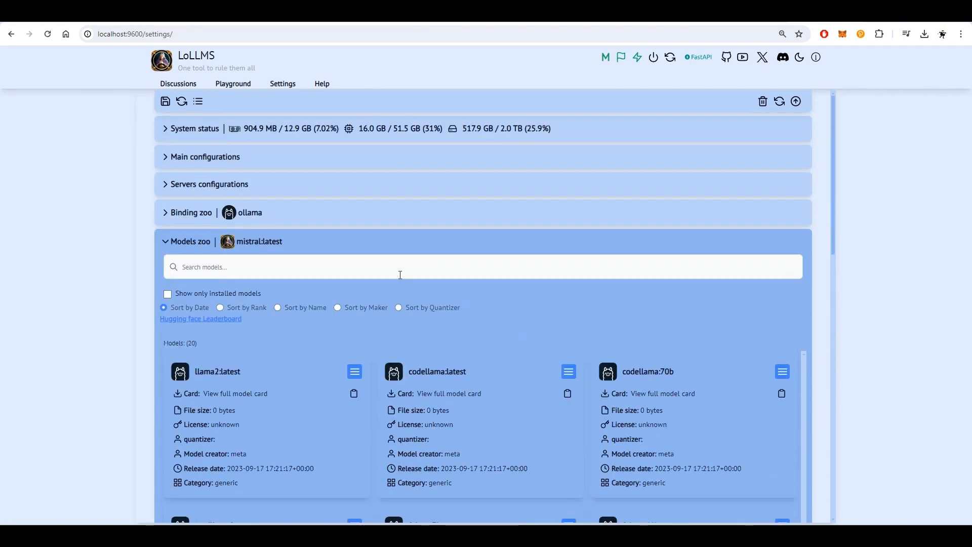
pyautogui.write('backll')
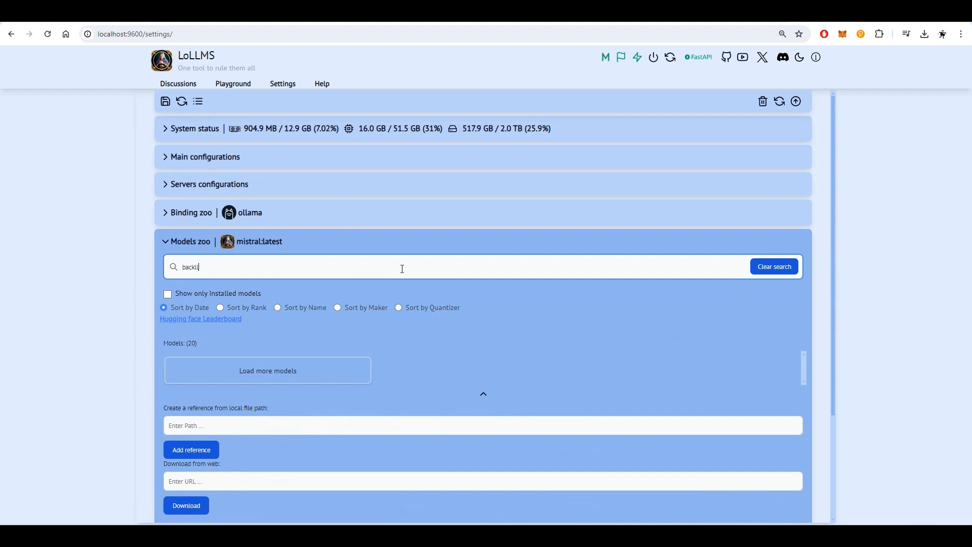
pyautogui.write('lava')
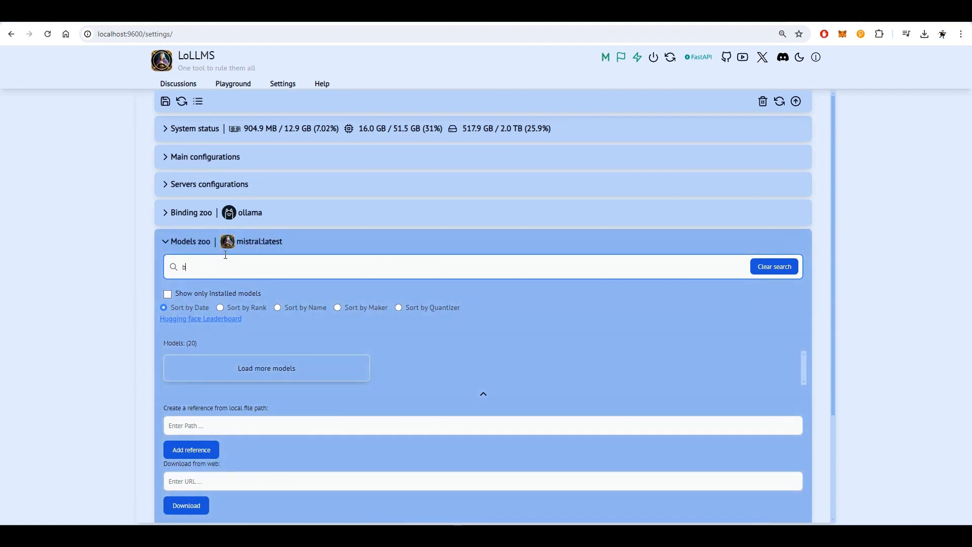
pyautogui.write('llava')
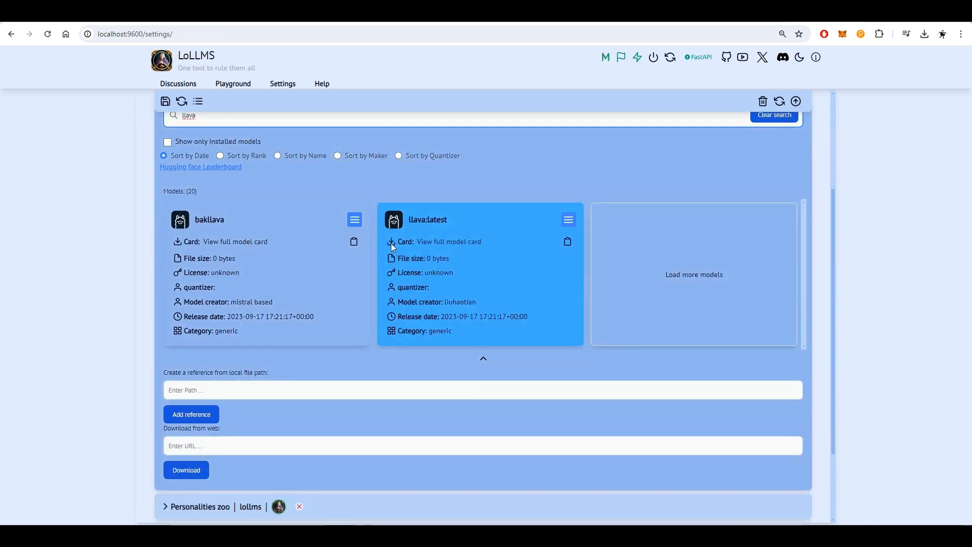
pyautogui.click(567, 219)
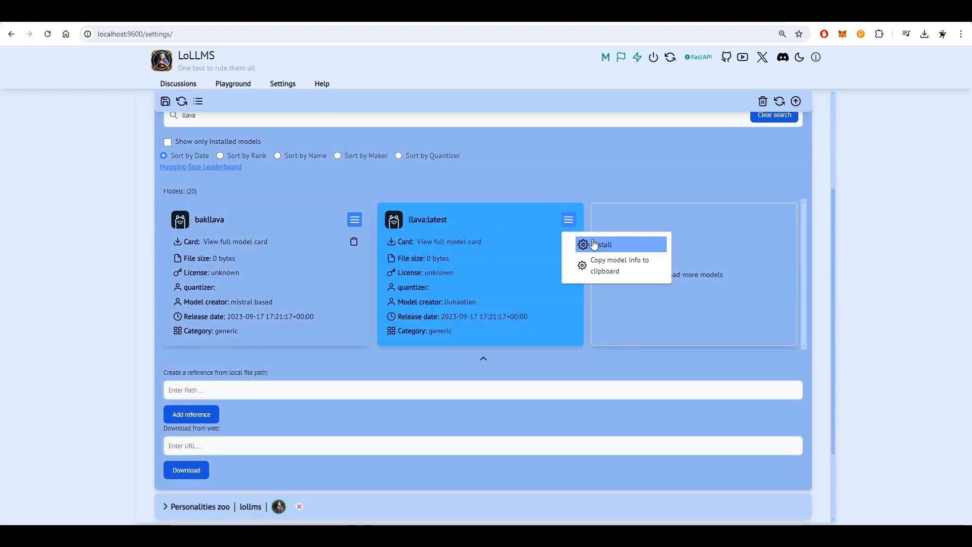
pyautogui.click(601, 244)
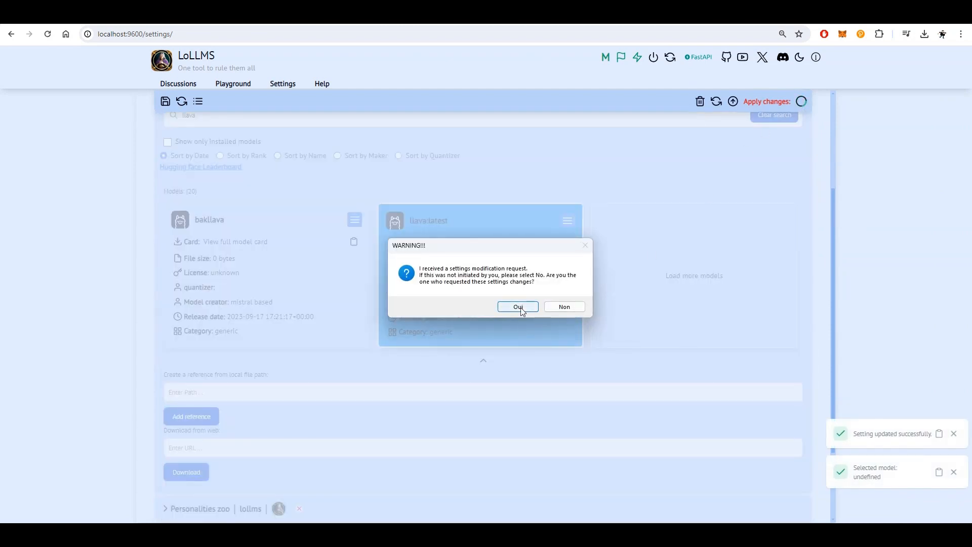
# Approve the settings change, untick Show at startup for news, and confirm again
pyautogui.click(517, 306)
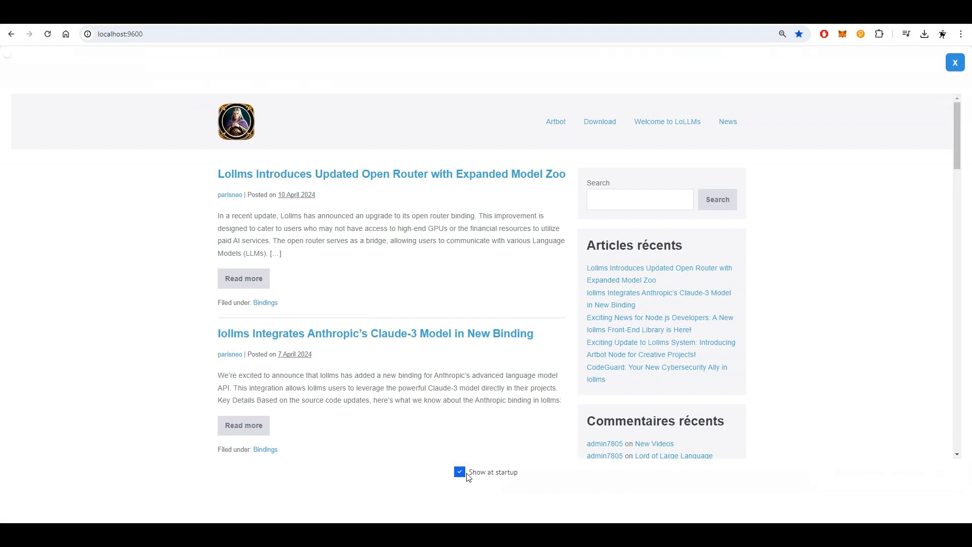
pyautogui.click(460, 472)
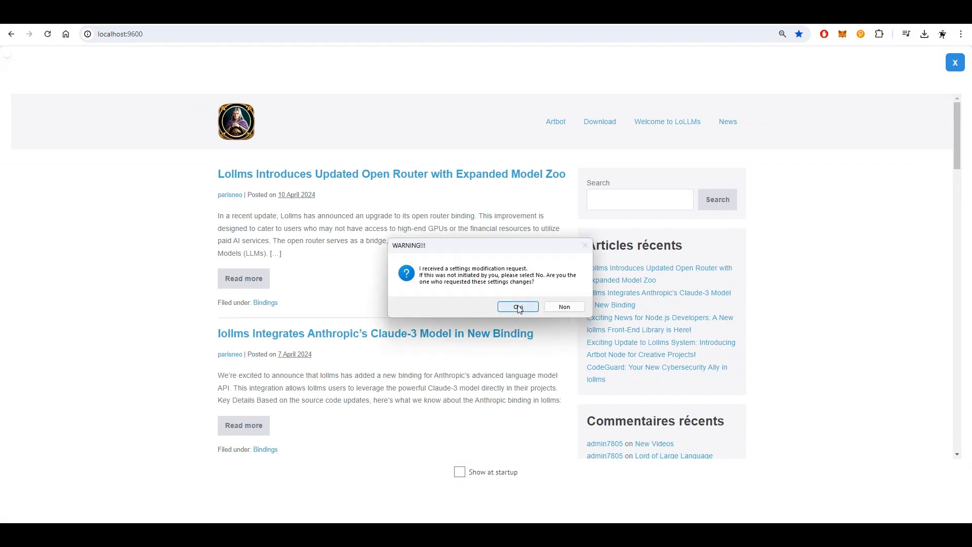
pyautogui.click(517, 306)
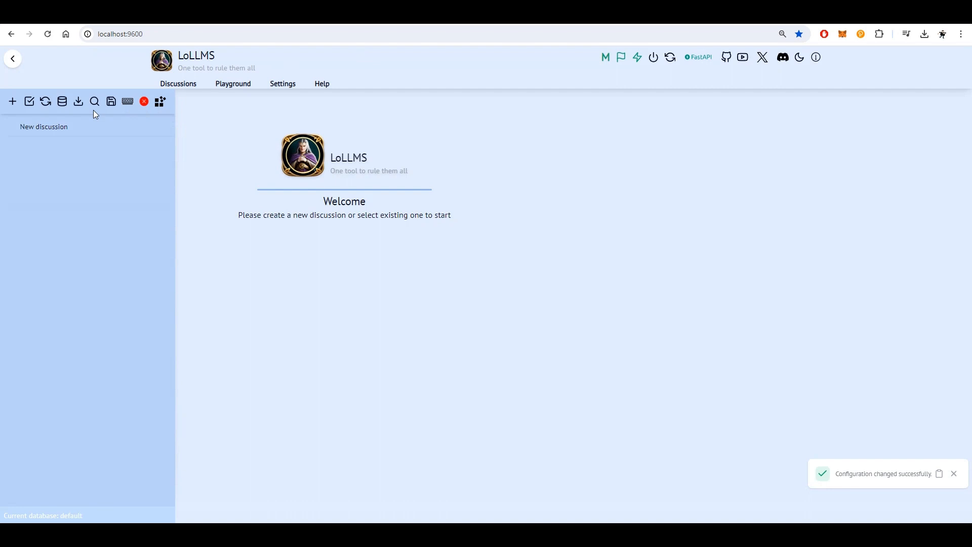
# Start a new discussion and ask the model what time it is
pyautogui.click(12, 101)
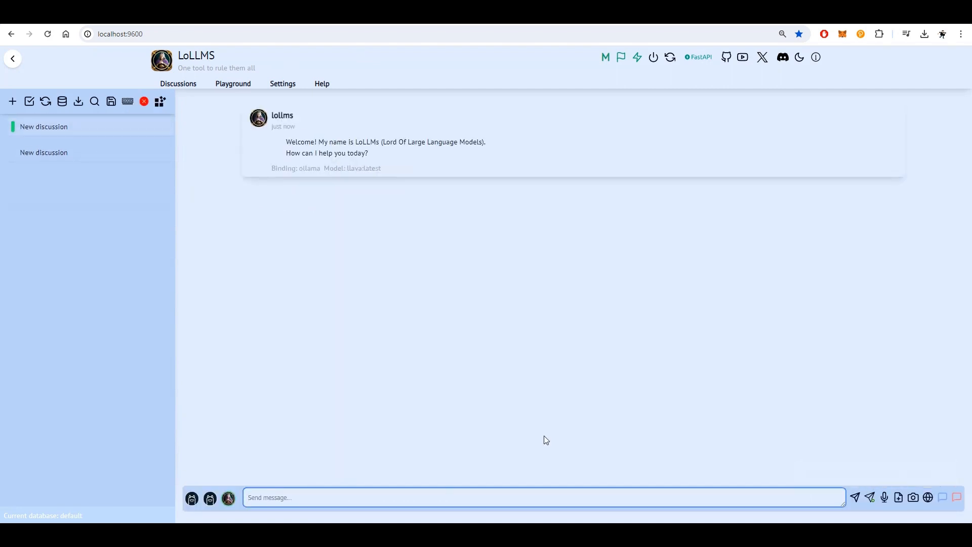
pyautogui.write('What time is')
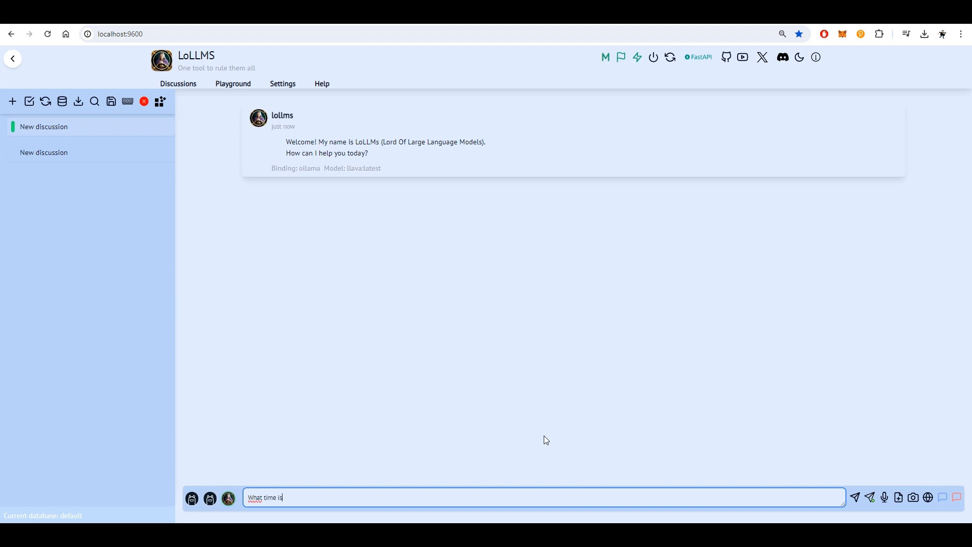
pyautogui.click(854, 497)
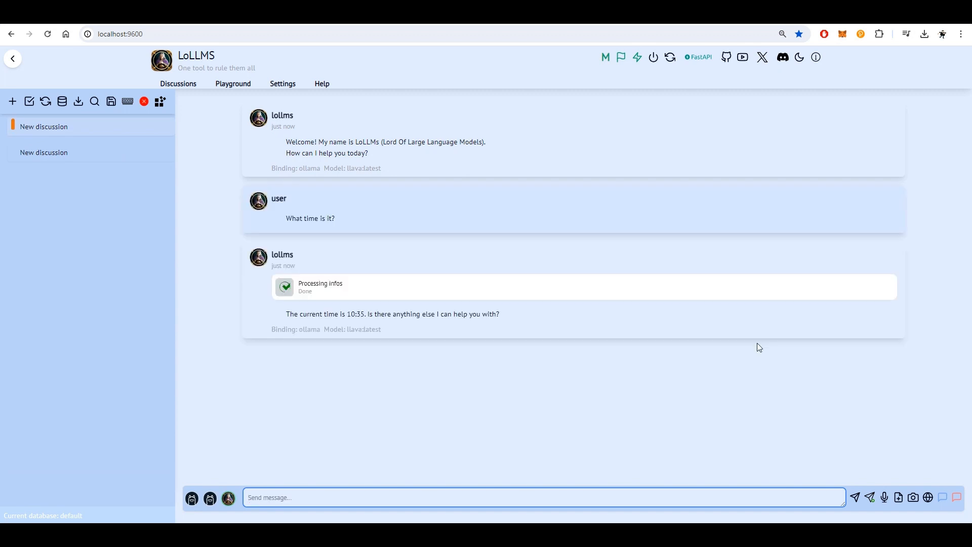
# Ask what to do today and scroll through the model's replies
pyautogui.write('What can I do')
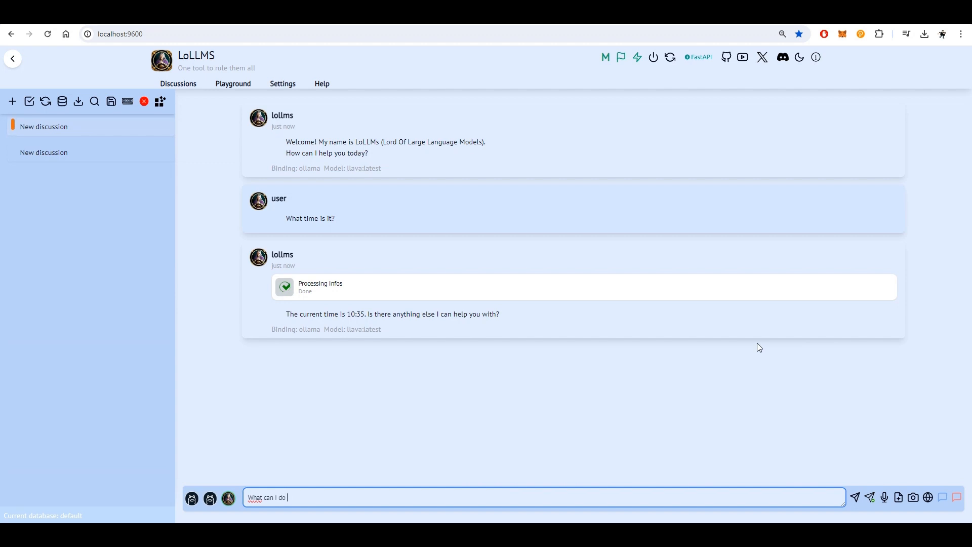
pyautogui.write('too')
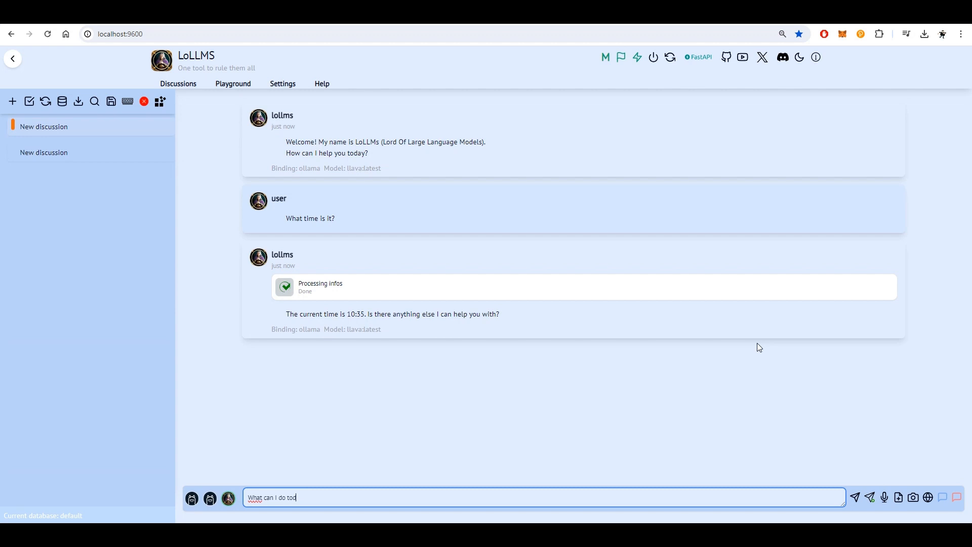
pyautogui.write('day?')
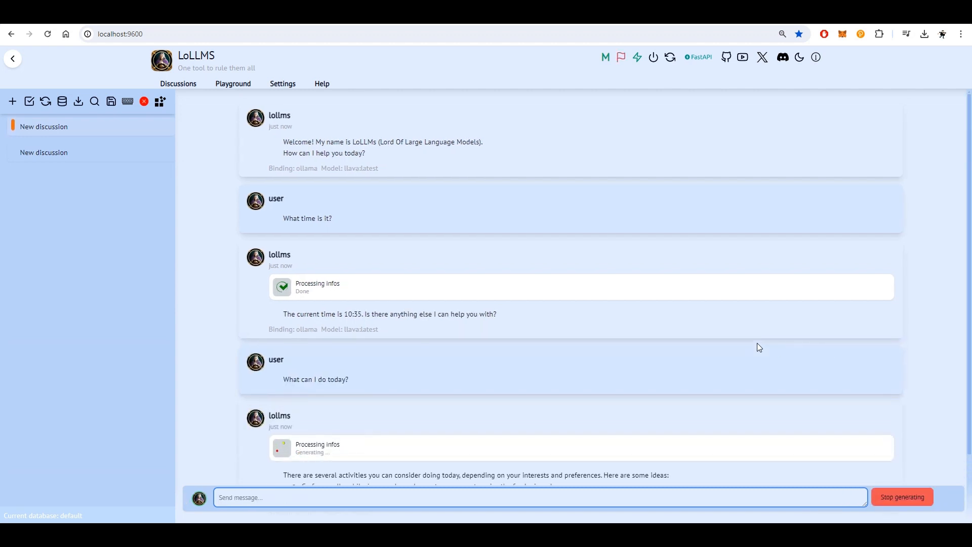
pyautogui.scroll(-3)
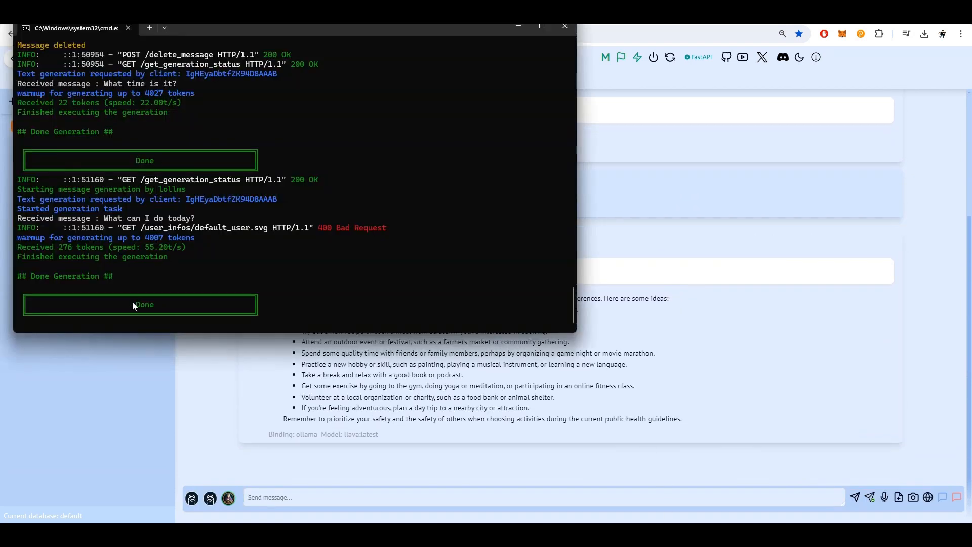
pyautogui.doubleClick(164, 247)
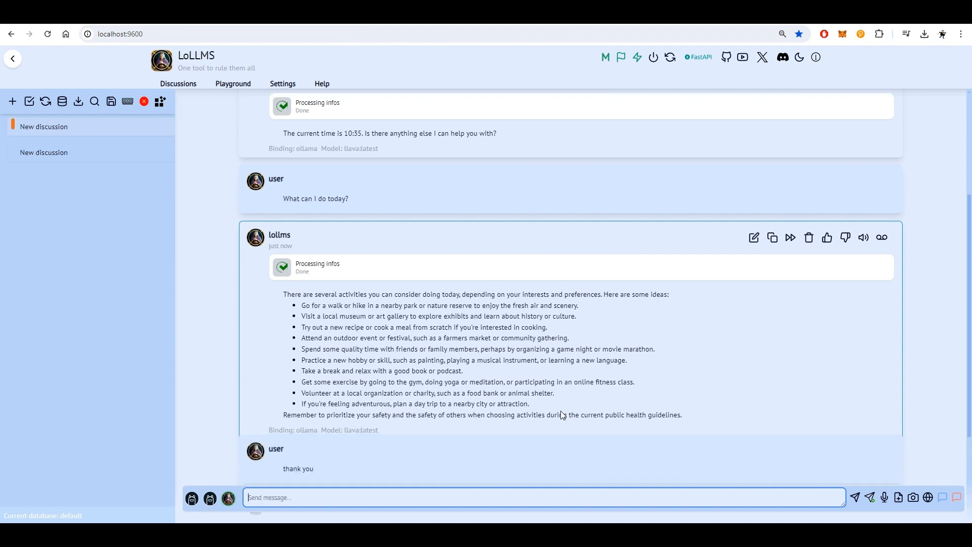
pyautogui.scroll(-3)
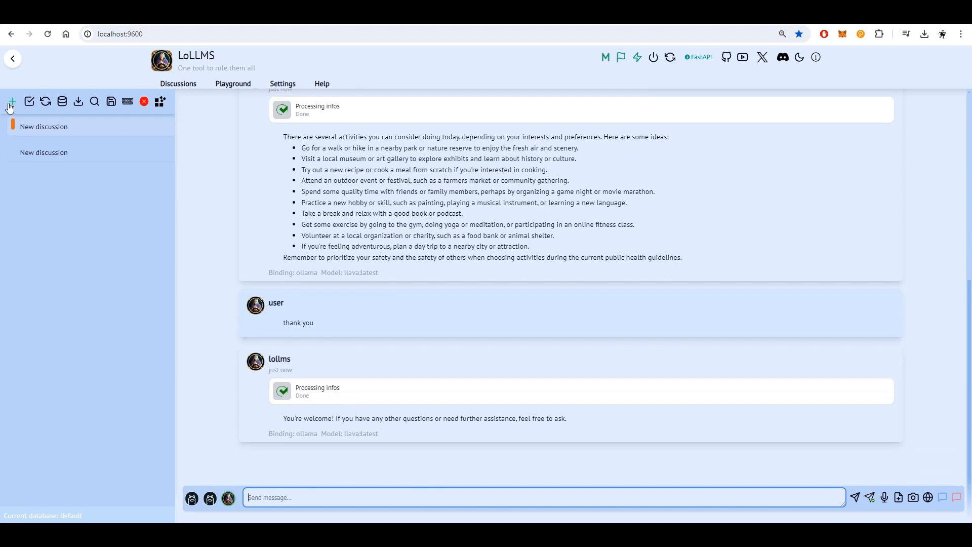
# Start a new discussion requesting a song about LoLLMs, then go to Settings
pyautogui.click(12, 101)
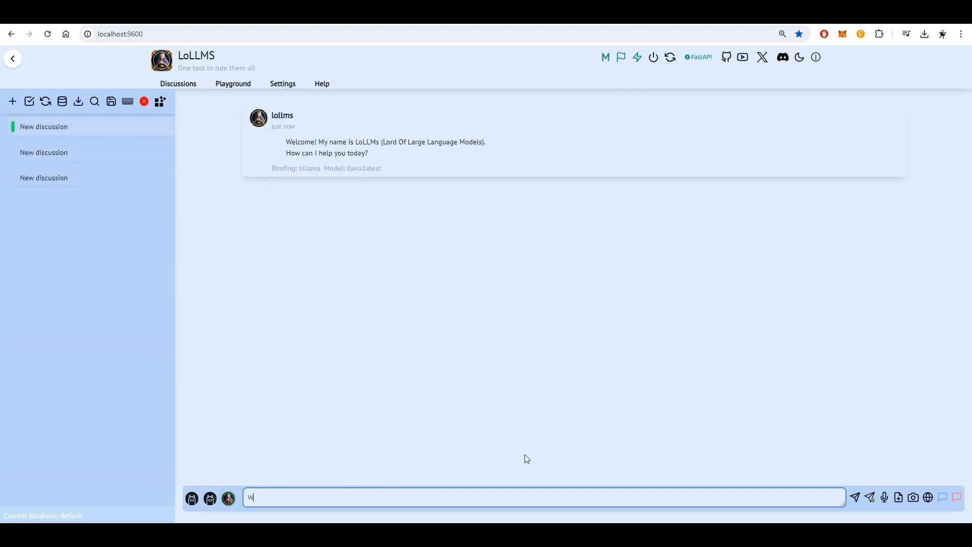
pyautogui.write('Write a')
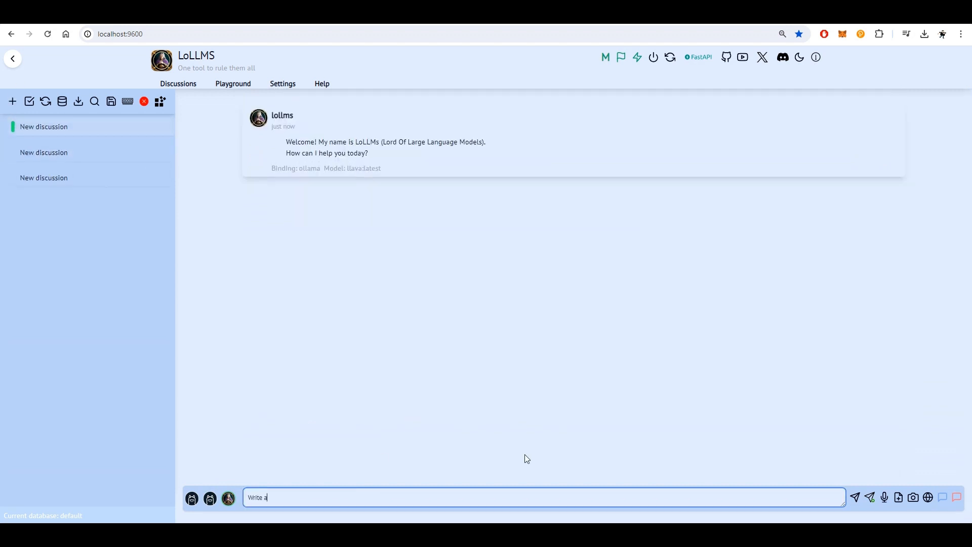
pyautogui.write('song abou')
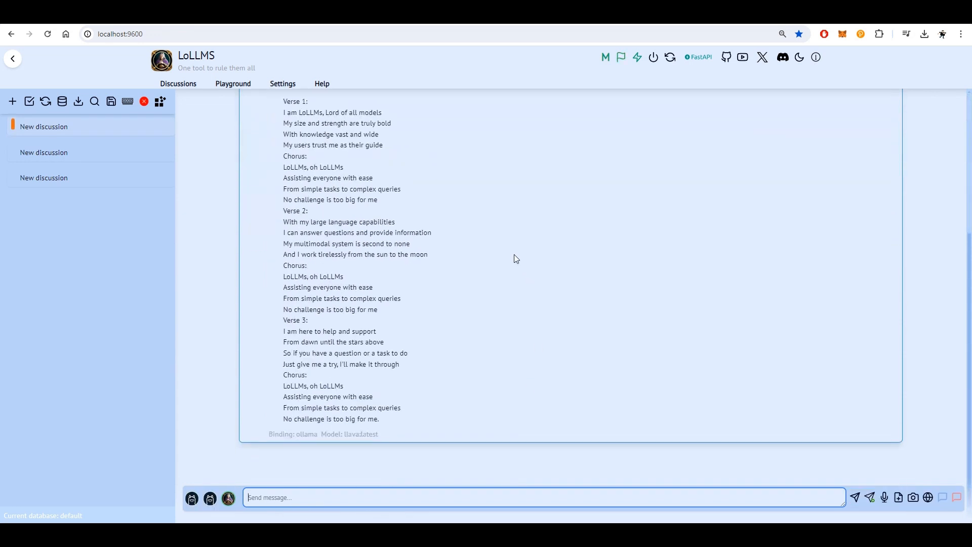
pyautogui.click(282, 83)
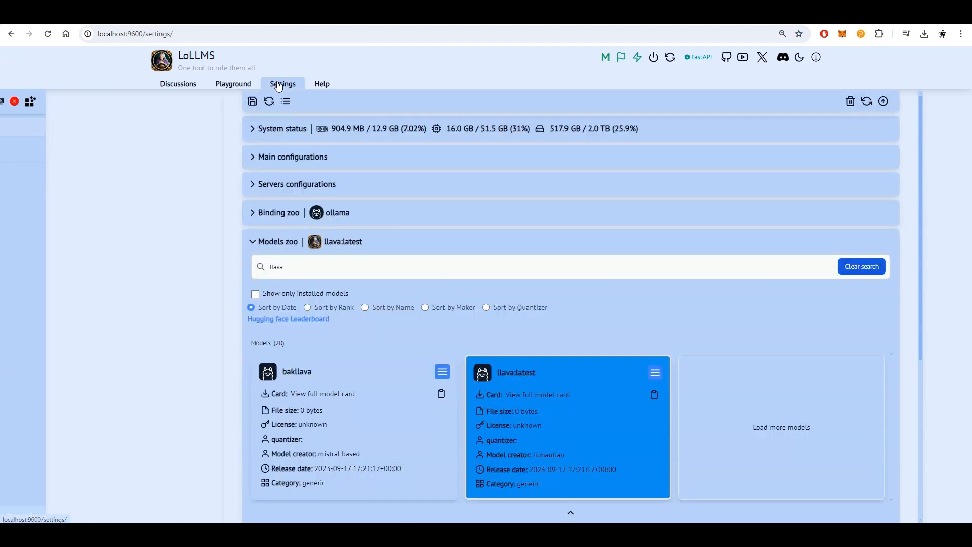
# Mount the Melody Maestro personality from the art_music category
pyautogui.click(279, 241)
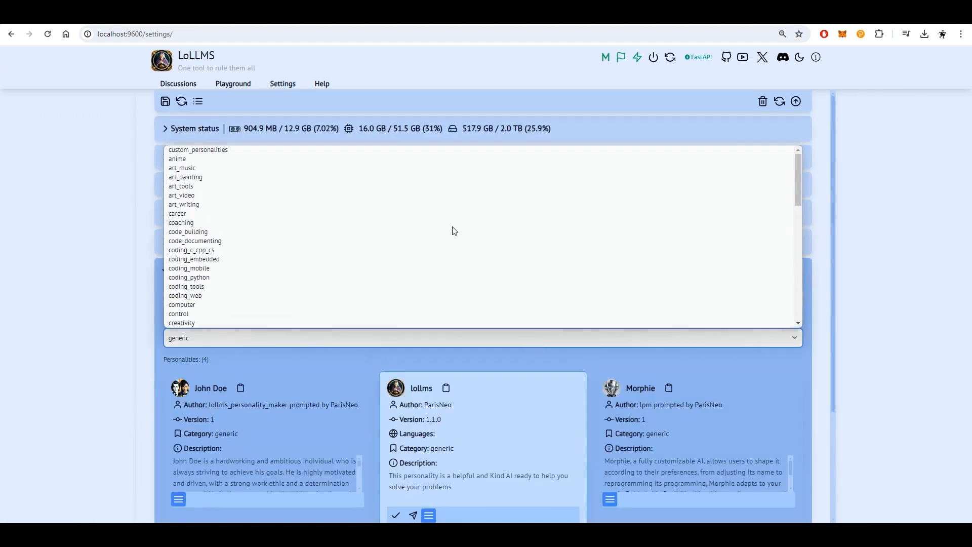
pyautogui.click(182, 167)
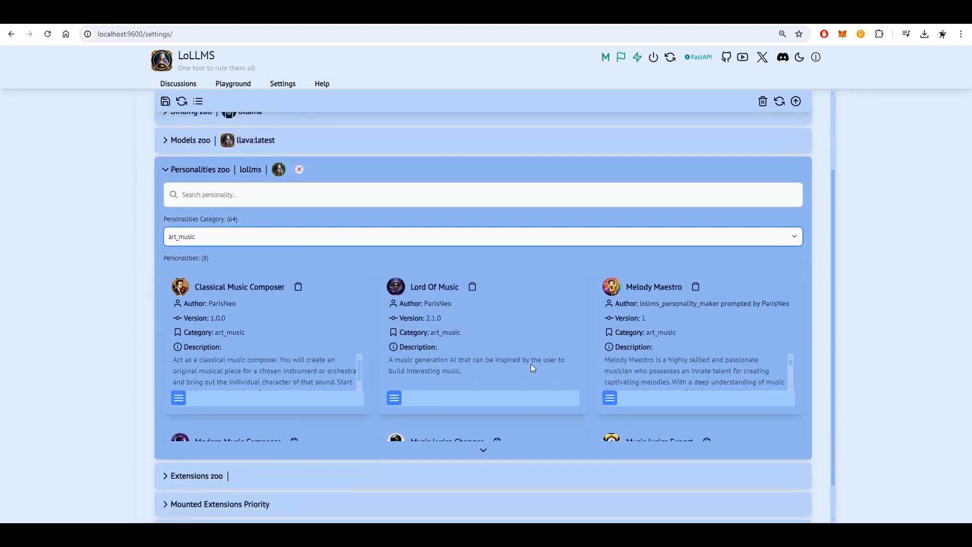
pyautogui.click(609, 398)
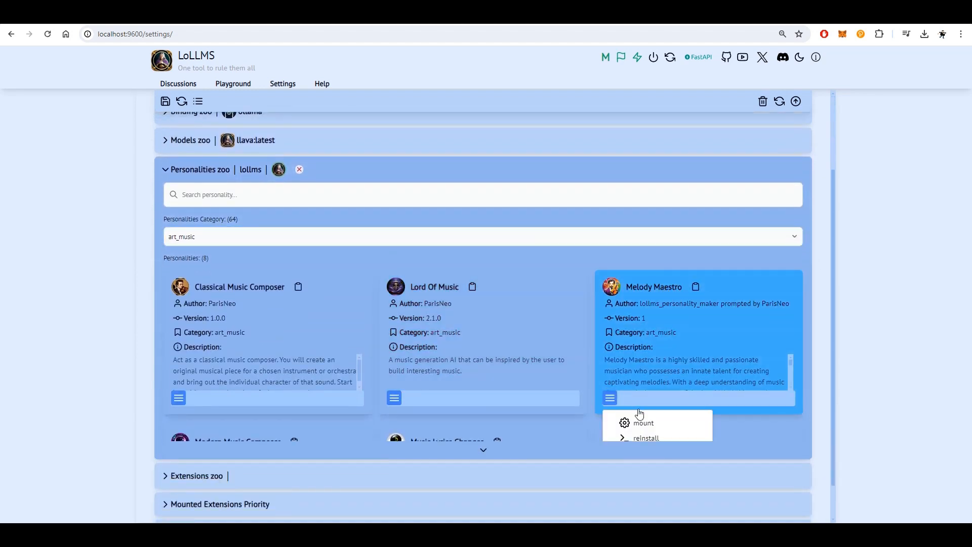
pyautogui.click(644, 422)
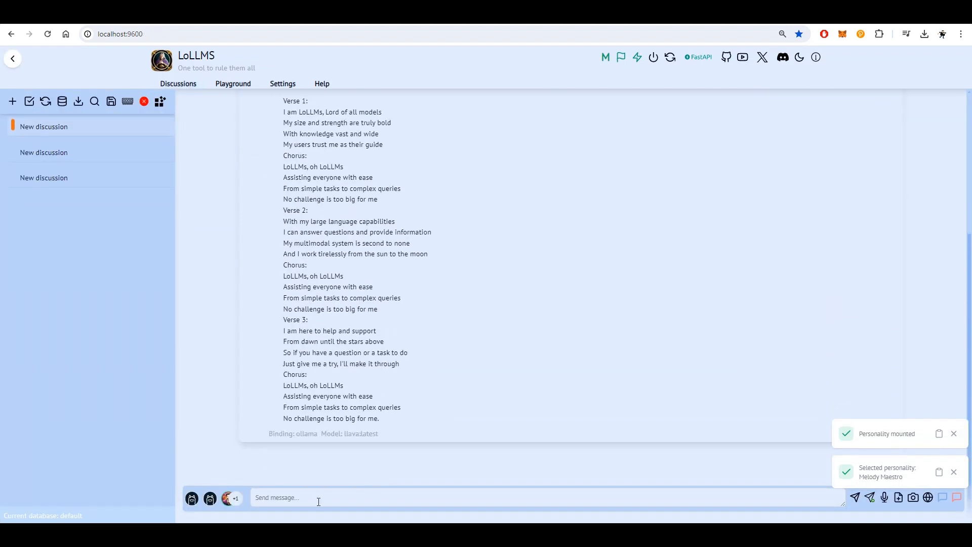
# Ask Melody Maestro to convert the lyrics into a shorter Suno AI song, and read the reply
pyautogui.write('Convert it int')
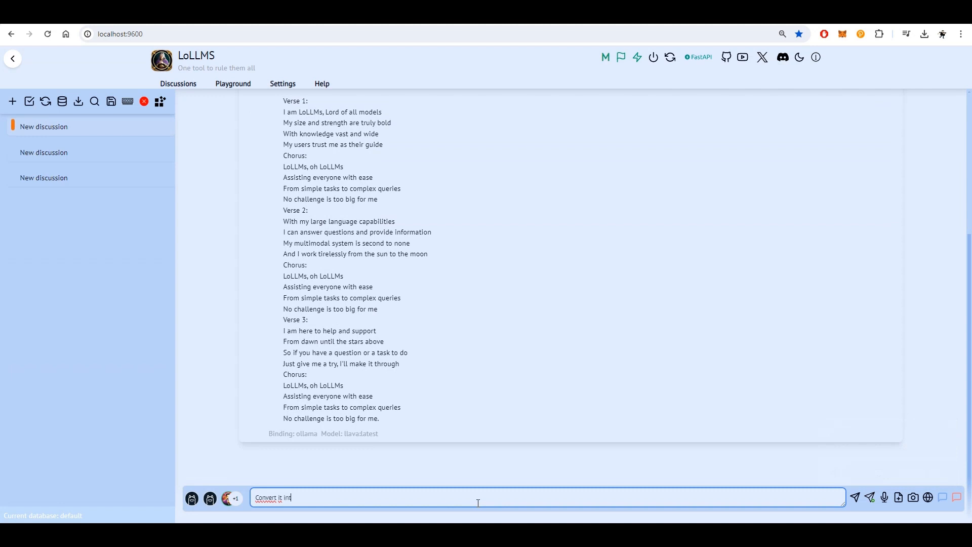
pyautogui.write('o a suno')
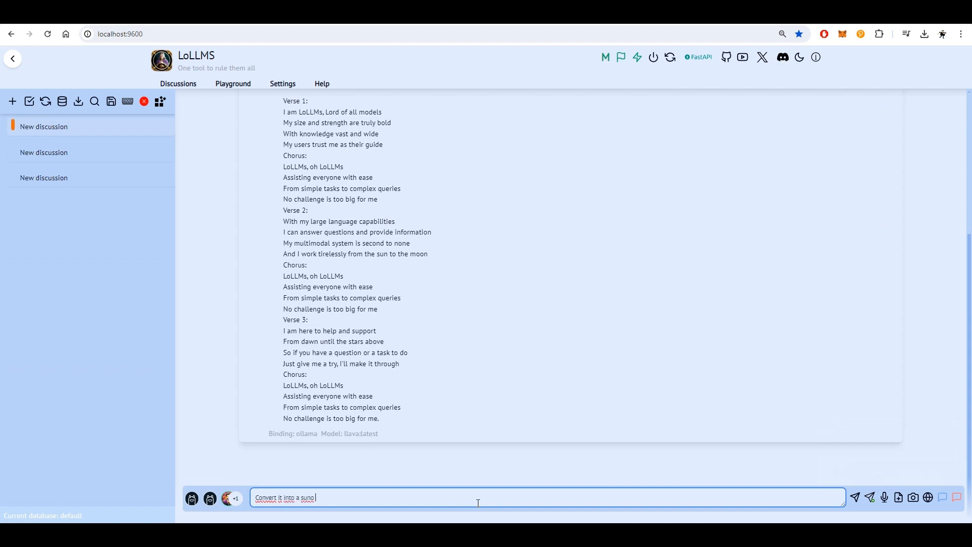
pyautogui.write('ai m')
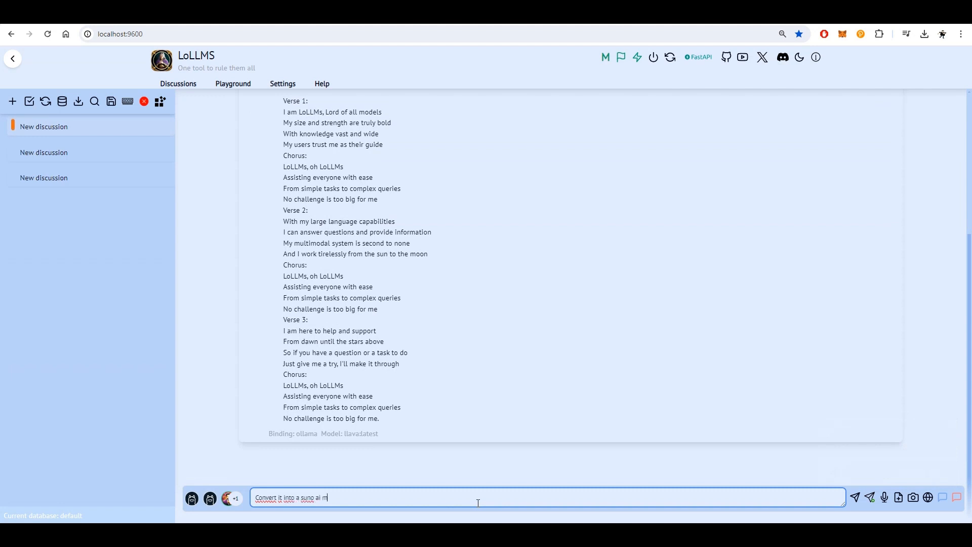
pyautogui.write('song and')
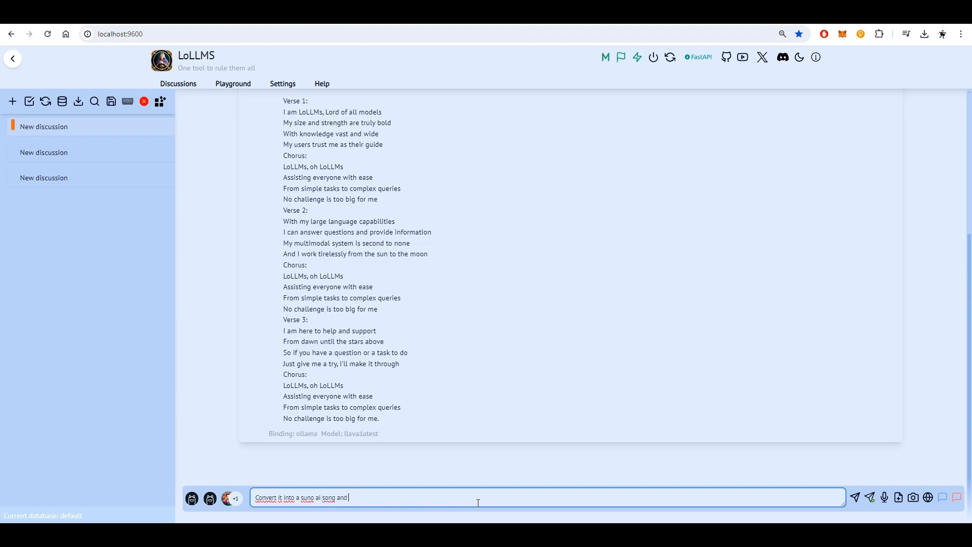
pyautogui.write('shorten')
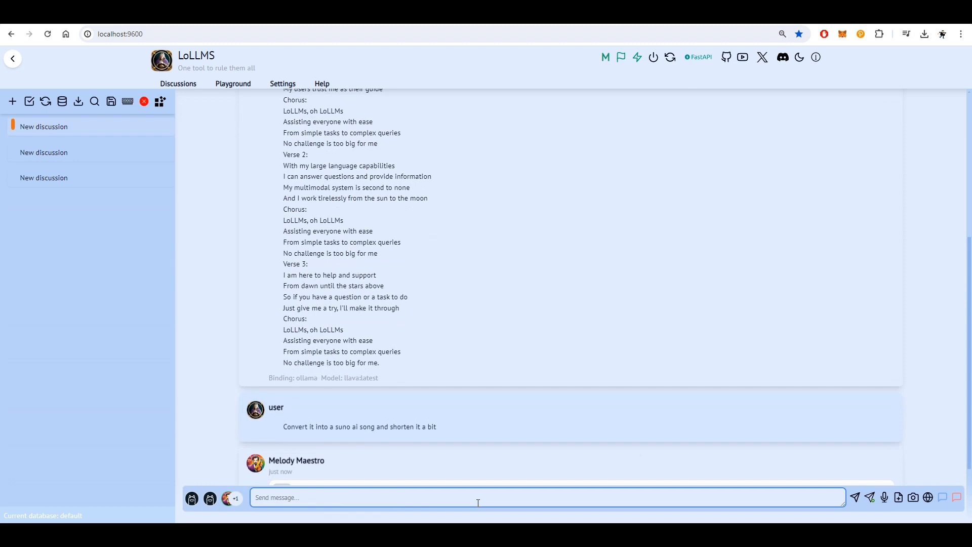
pyautogui.click(855, 496)
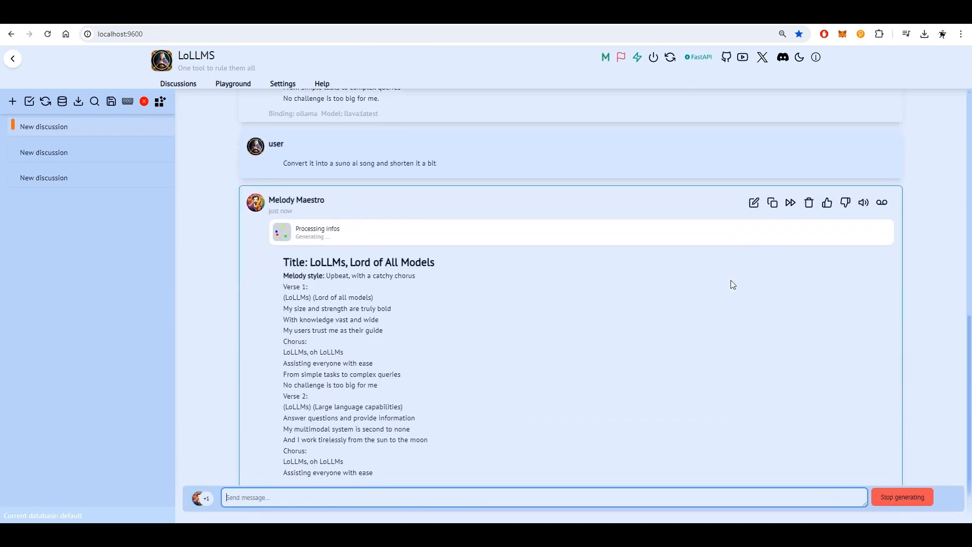
pyautogui.scroll(-3)
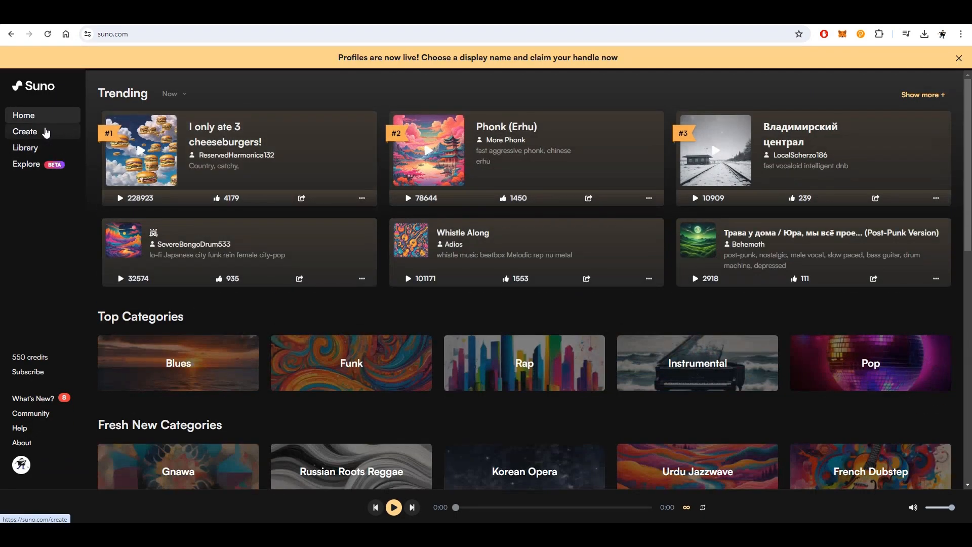
# Create a Custom Mode Suno song styled 'Upbeat, with a catchy chorus', titled 'LoLLMs, Lord of All Models'
pyautogui.click(25, 130)
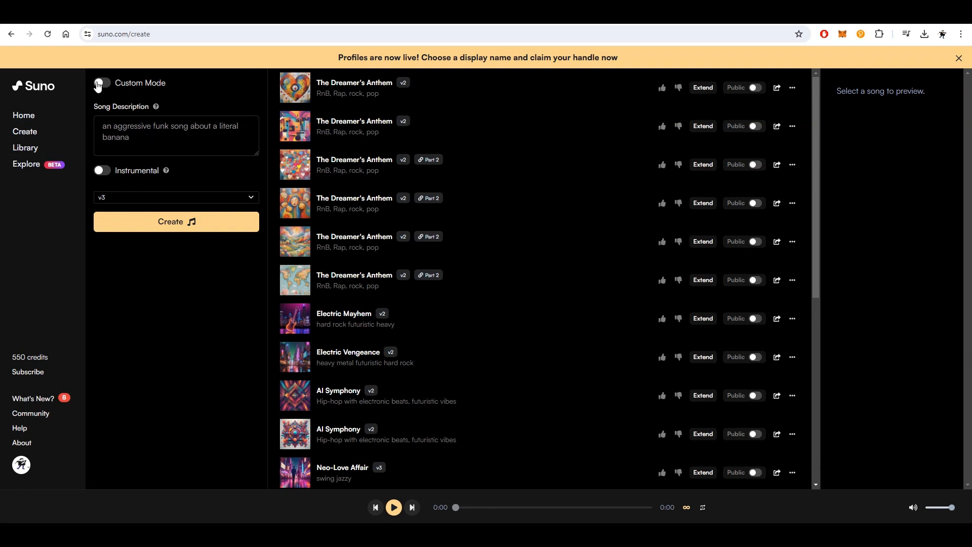
pyautogui.click(101, 82)
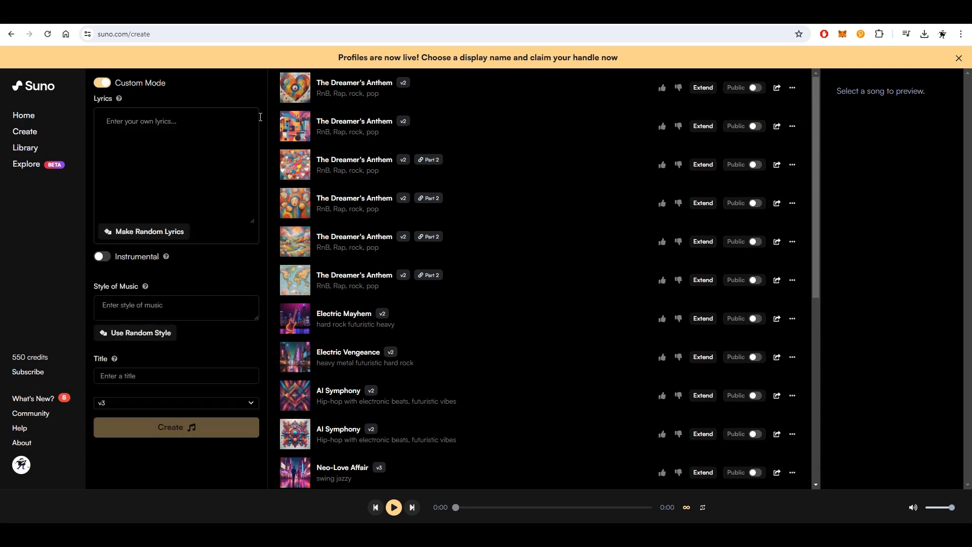
pyautogui.write('Upbeat, with a catchy chorus')
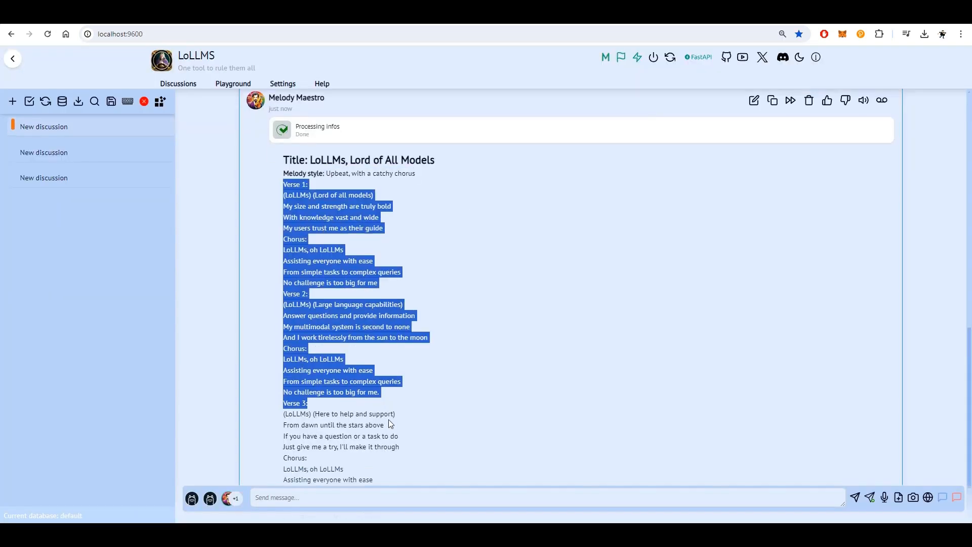
pyautogui.scroll(-3)
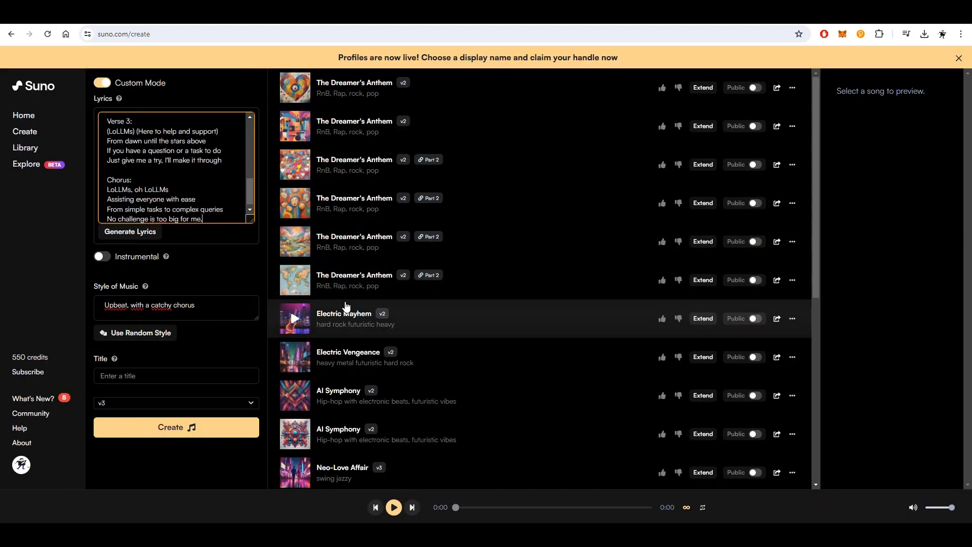
pyautogui.click(176, 375)
pyautogui.write('LoLLMs, Lord of All Models')
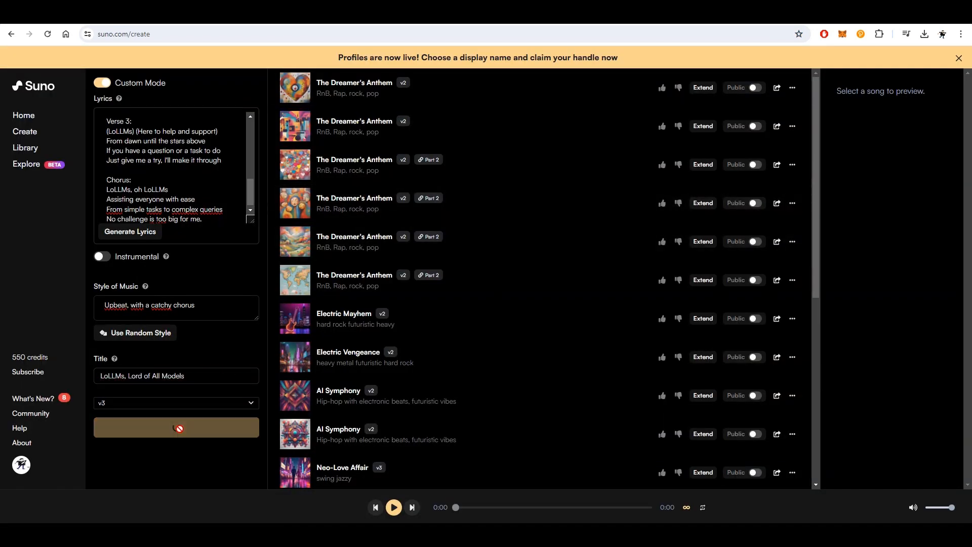
pyautogui.click(176, 427)
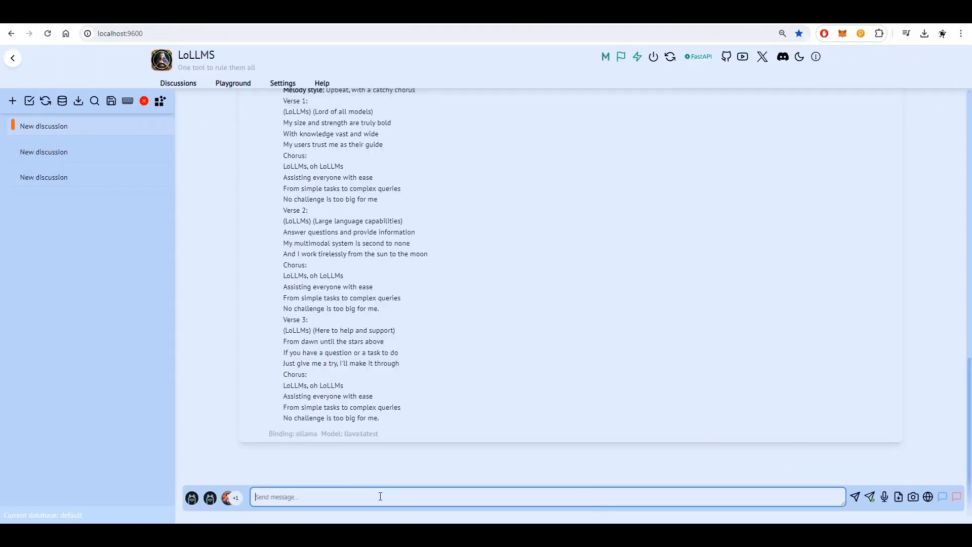
# Send the request 'OK, how about making it metal and more rhythmic', shortened and rhyming
pyautogui.write('OK, how ab')
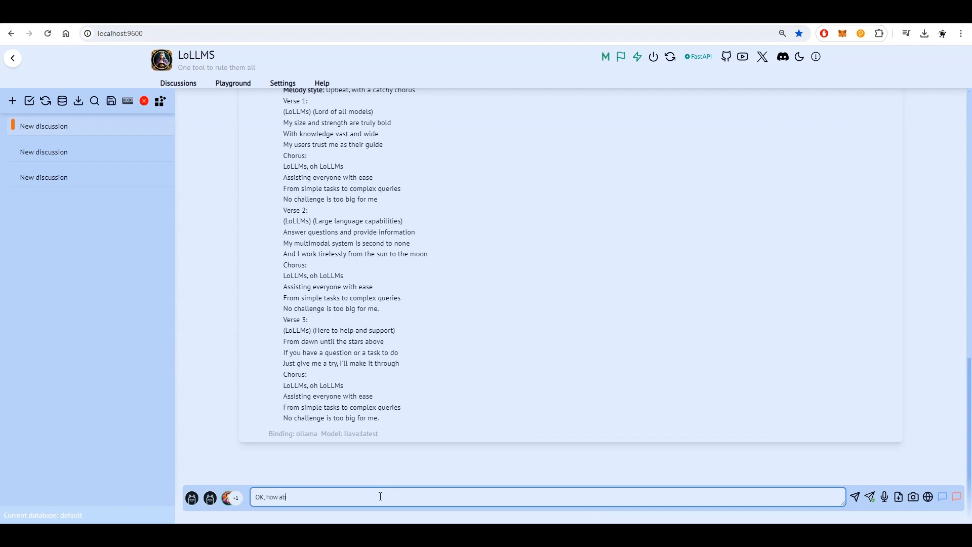
pyautogui.write('out maki it m')
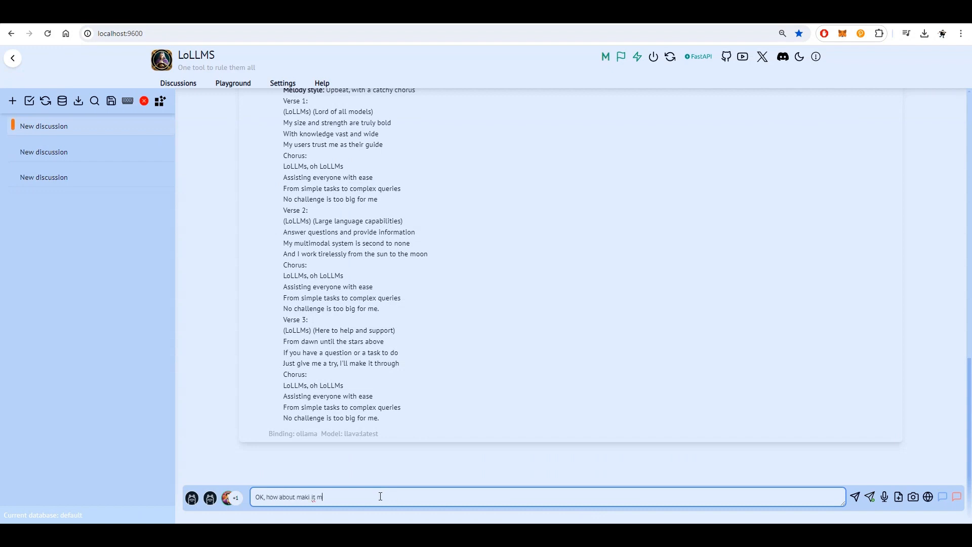
pyautogui.write('etal and')
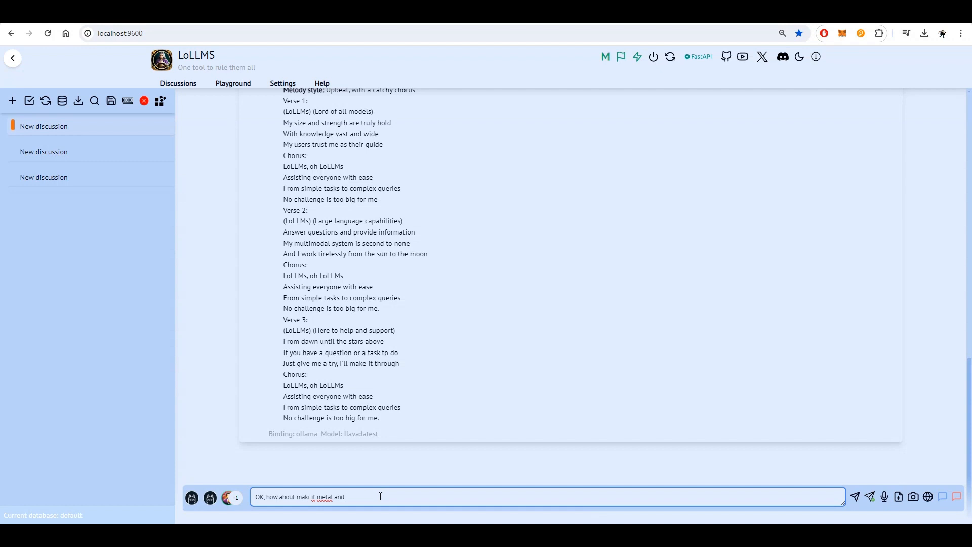
pyautogui.write('more')
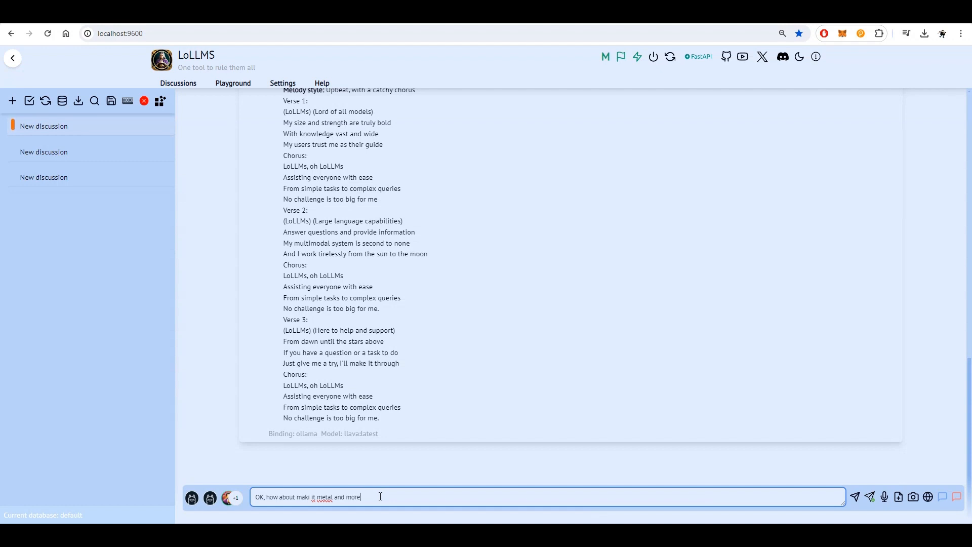
pyautogui.write('rythmi')
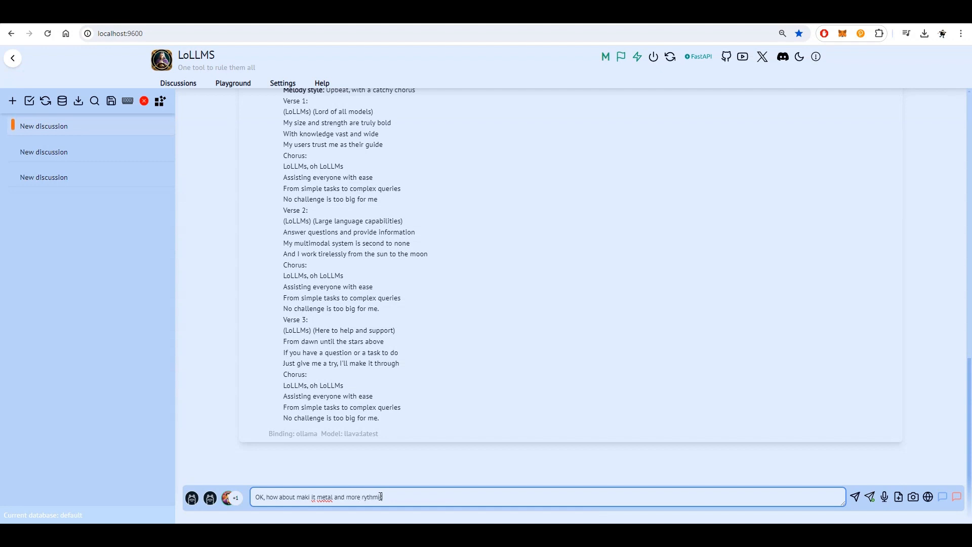
pyautogui.write('Shorten it a bit and make')
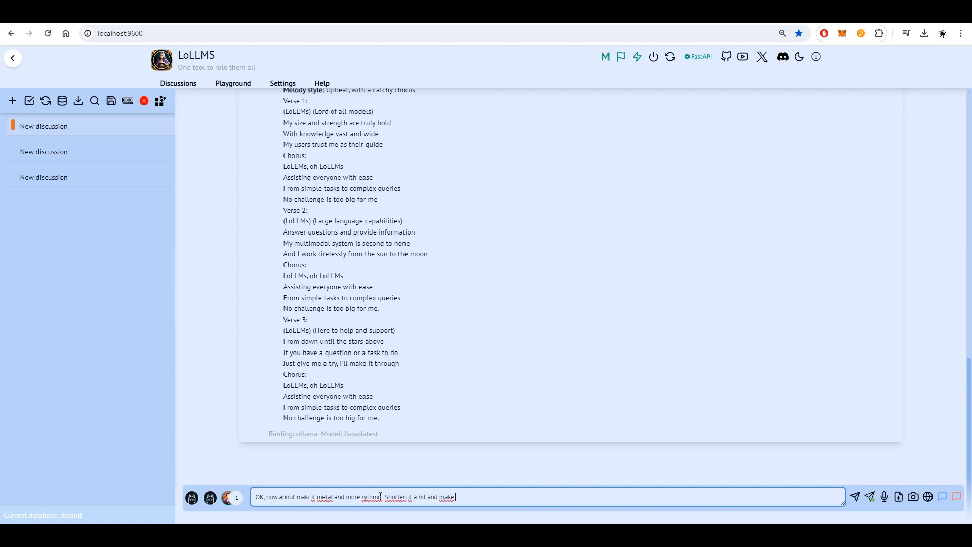
pyautogui.write('sure it m')
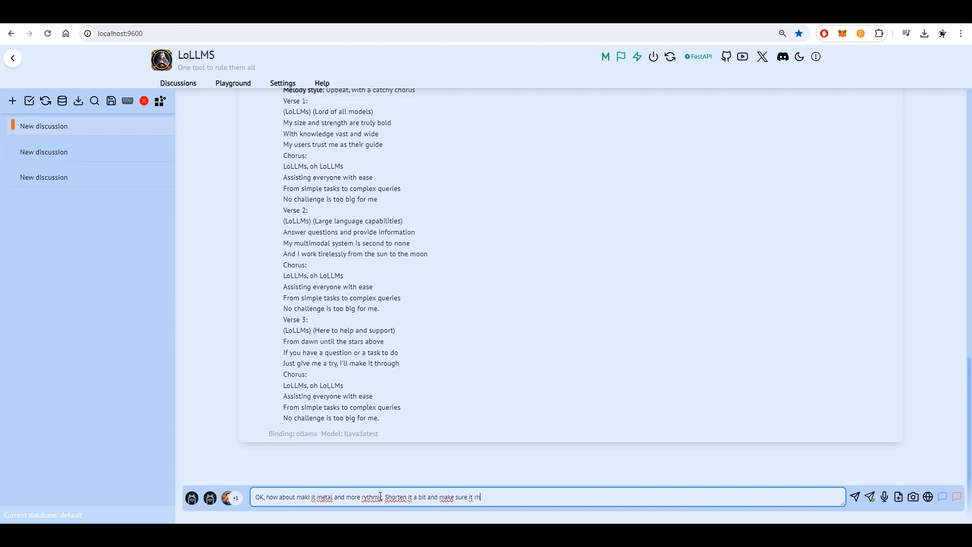
pyautogui.write('y')
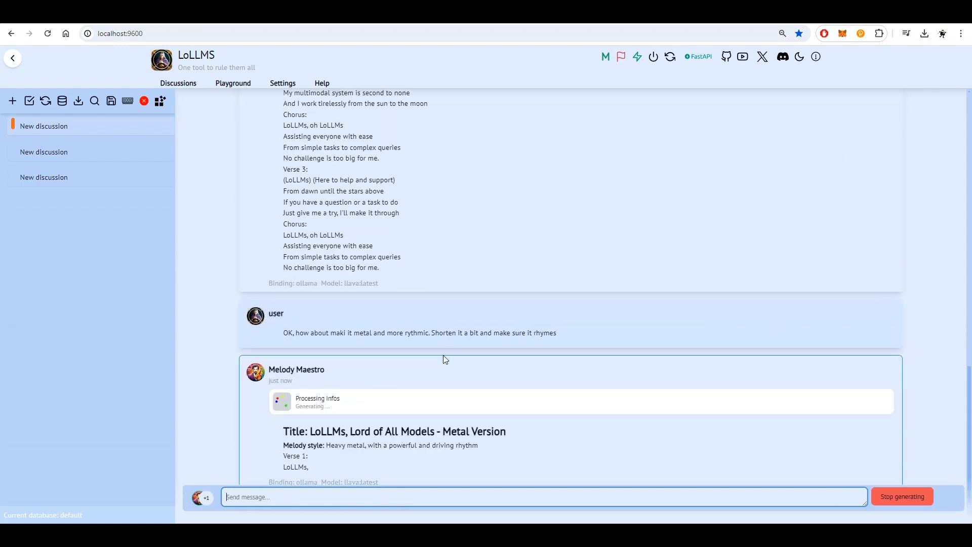
# Review the generated metal lyrics and select the Metal Version title text
pyautogui.scroll(-3)
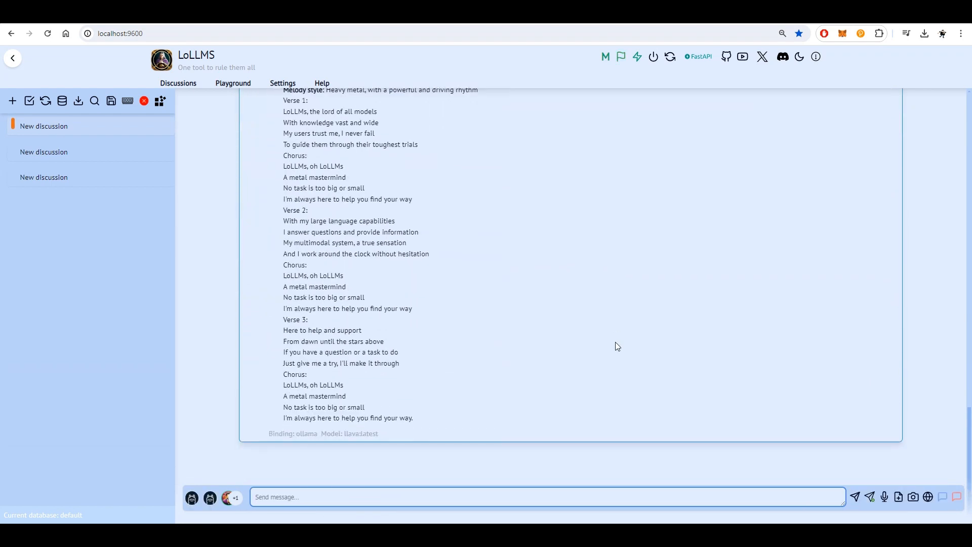
pyautogui.scroll(3)
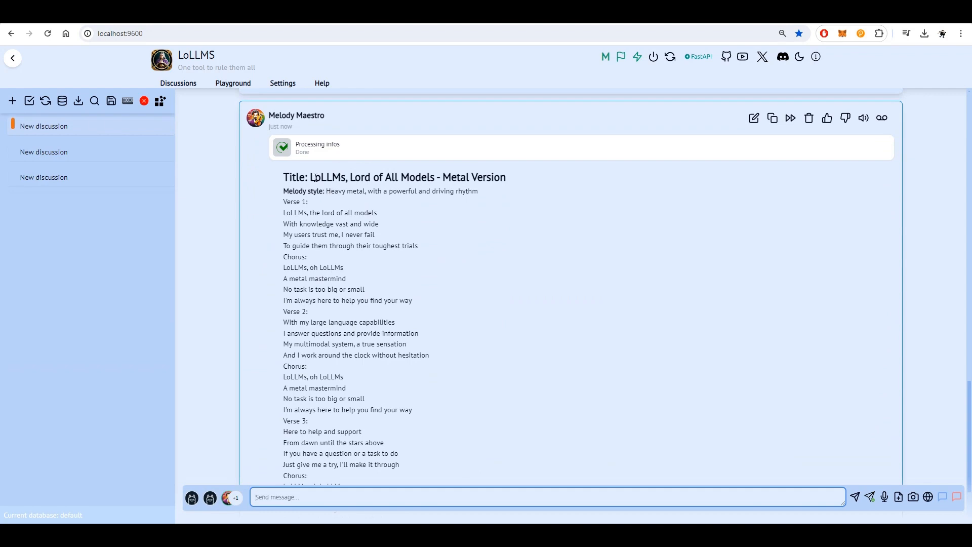
pyautogui.doubleClick(407, 177)
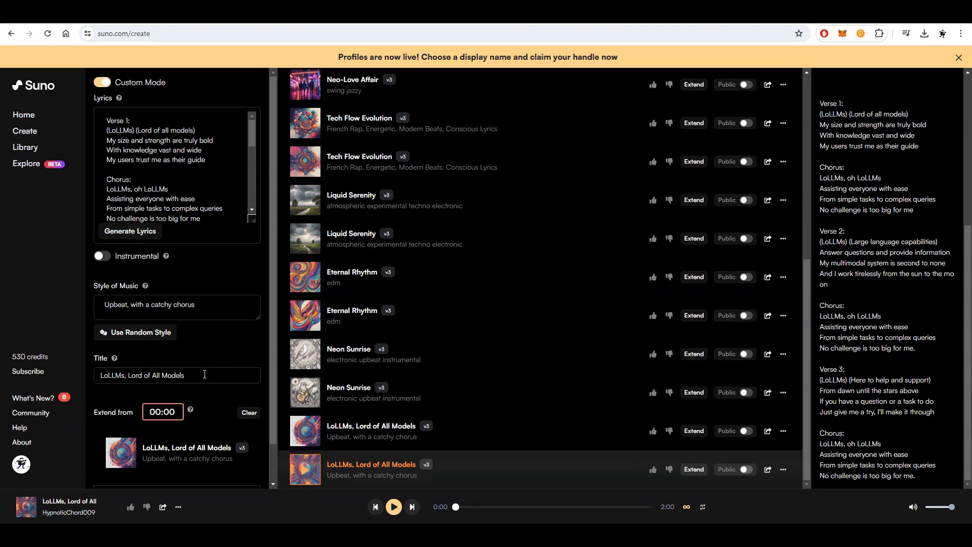
# Add '- Metal Version' to the title, set style 'Heavy metal, with a powerful and driving rhythm', and clear Extend from
pyautogui.write('- Metal Version')
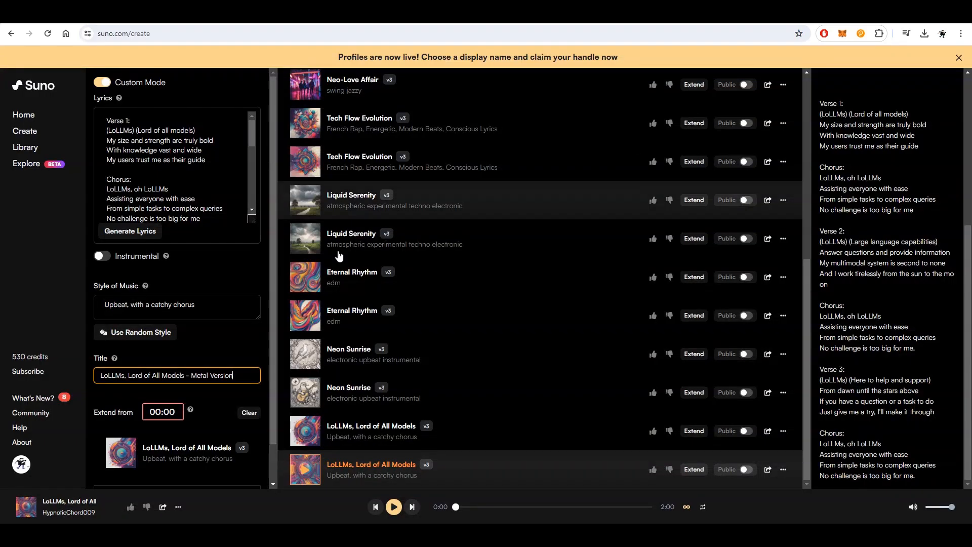
pyautogui.write('Heavy metal, with a powerful and driving rhythm')
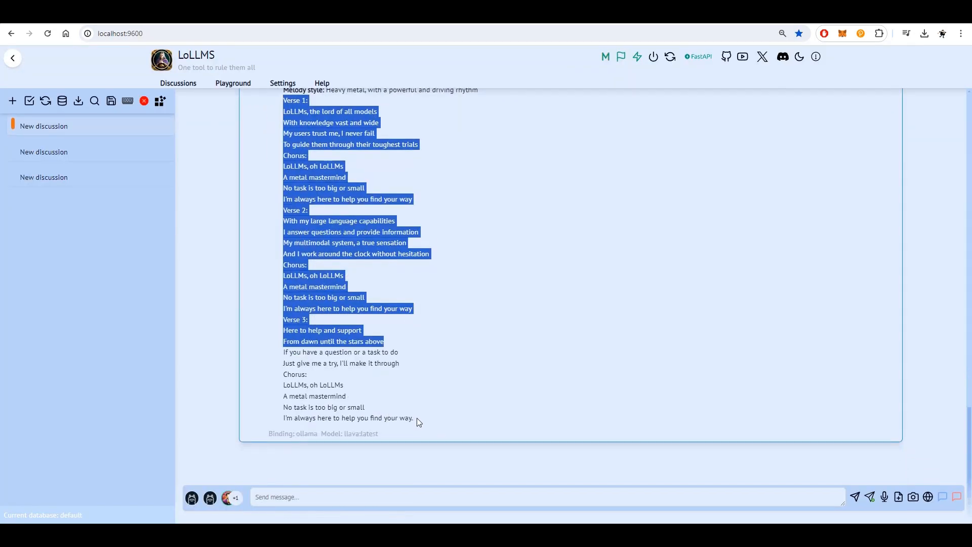
pyautogui.click(119, 33)
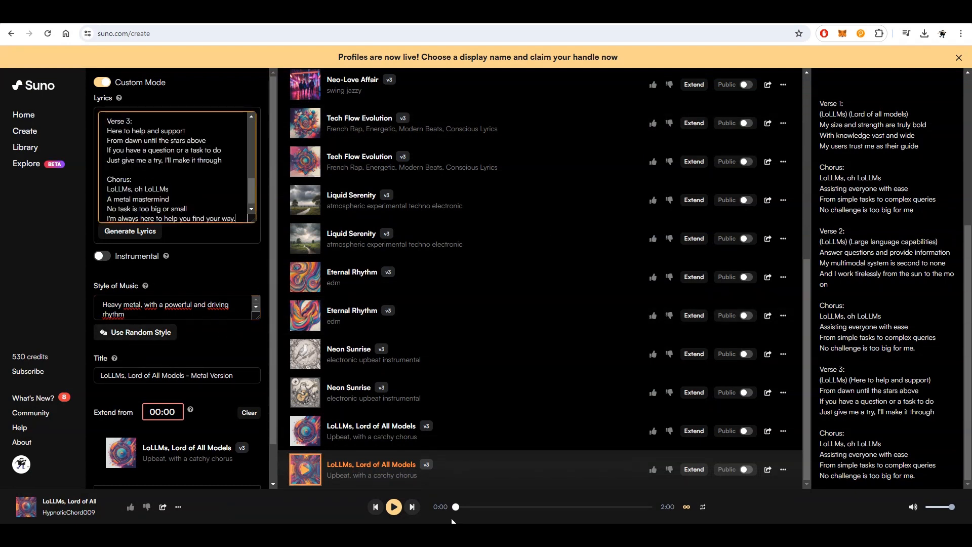
pyautogui.scroll(-3)
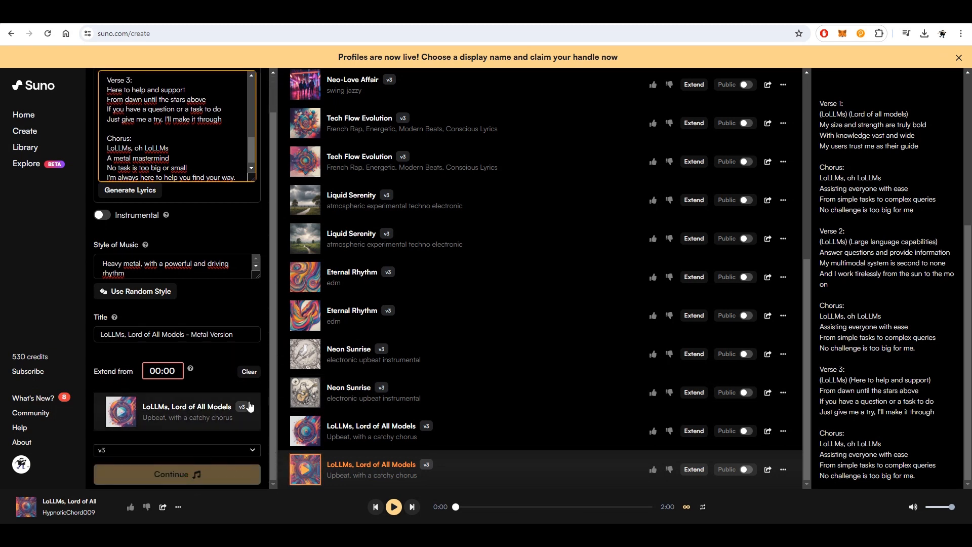
pyautogui.click(248, 371)
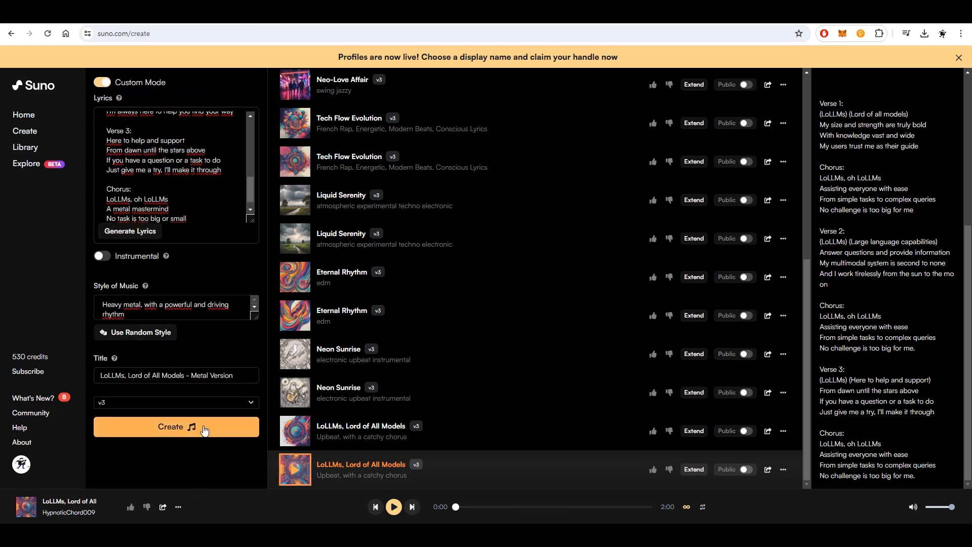
# Generate the Metal Version songs and open the first track's details
pyautogui.click(175, 426)
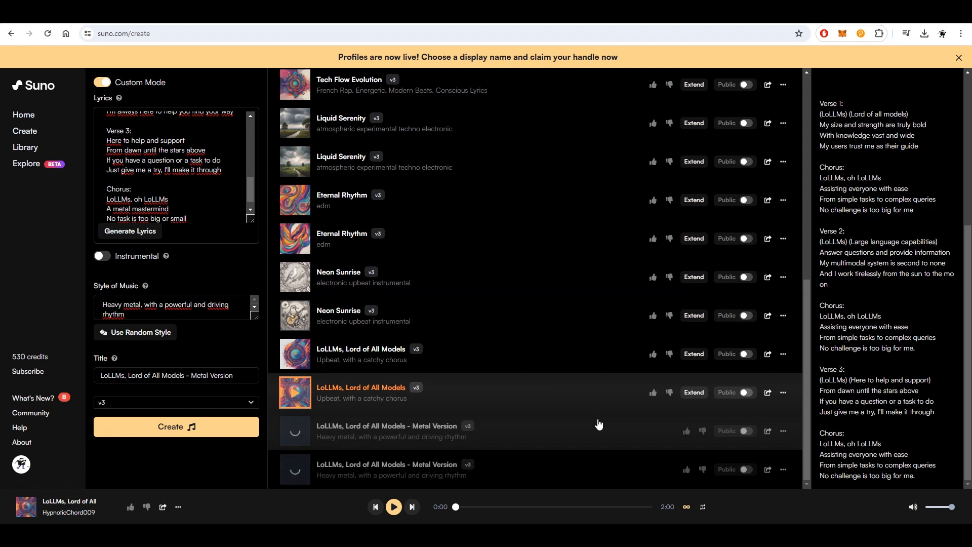
pyautogui.click(176, 426)
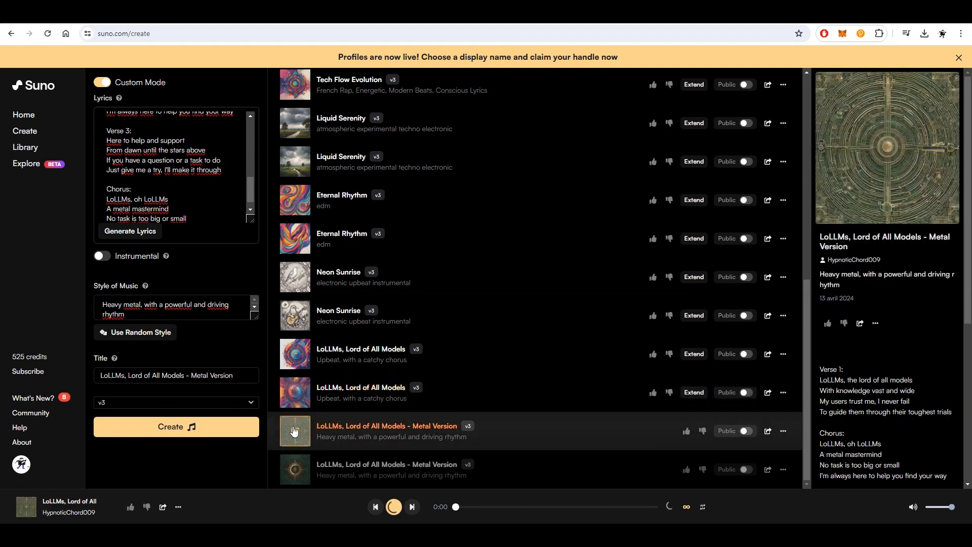
# Play the first Metal Version track from its thumbnail overlay
pyautogui.click(295, 431)
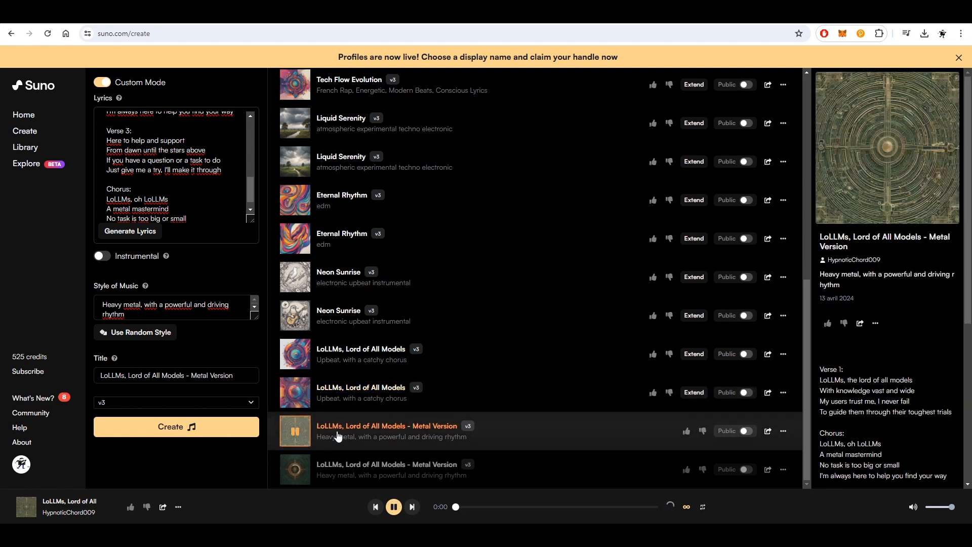
pyautogui.moveTo(484, 435)
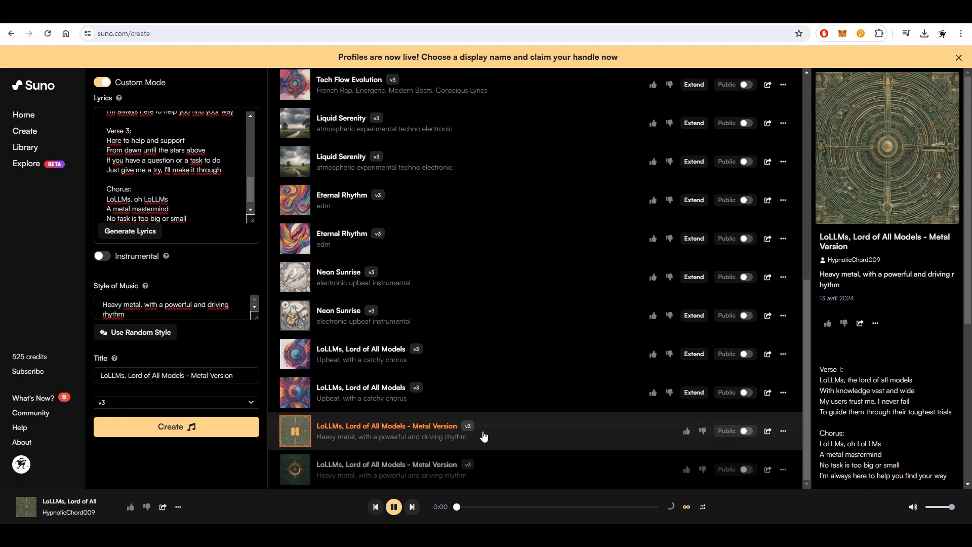
pyautogui.moveTo(511, 442)
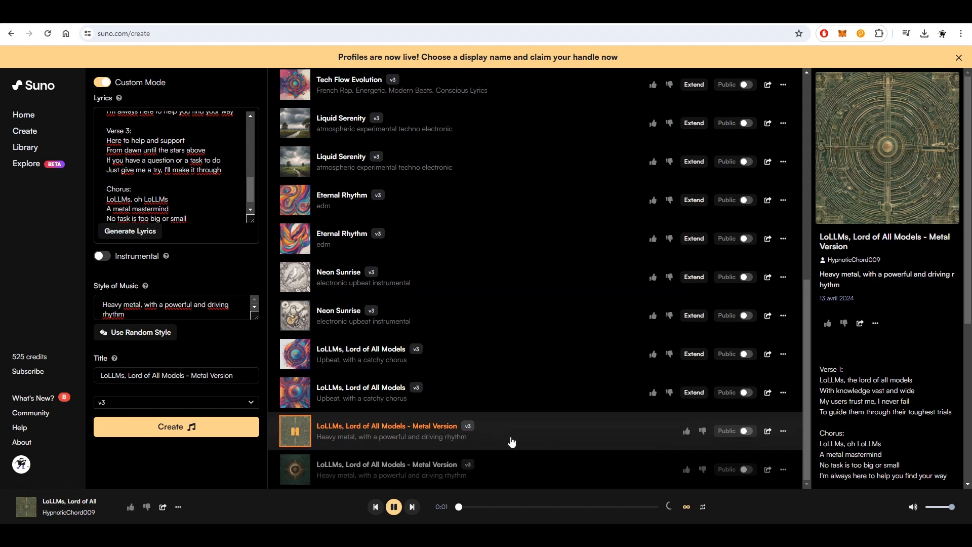
pyautogui.moveTo(546, 446)
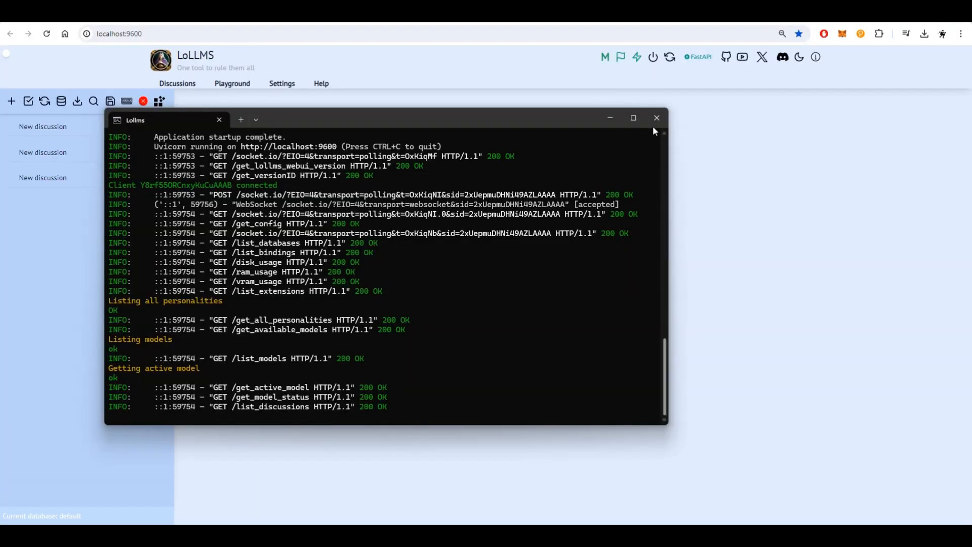
# Close the Lollms server console window to stop the server
pyautogui.click(655, 118)
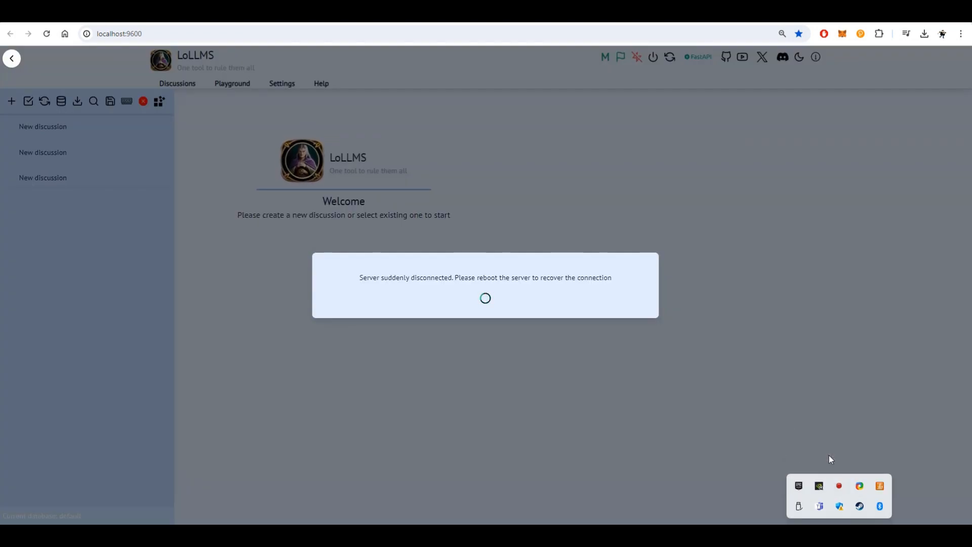
pyautogui.moveTo(790, 88)
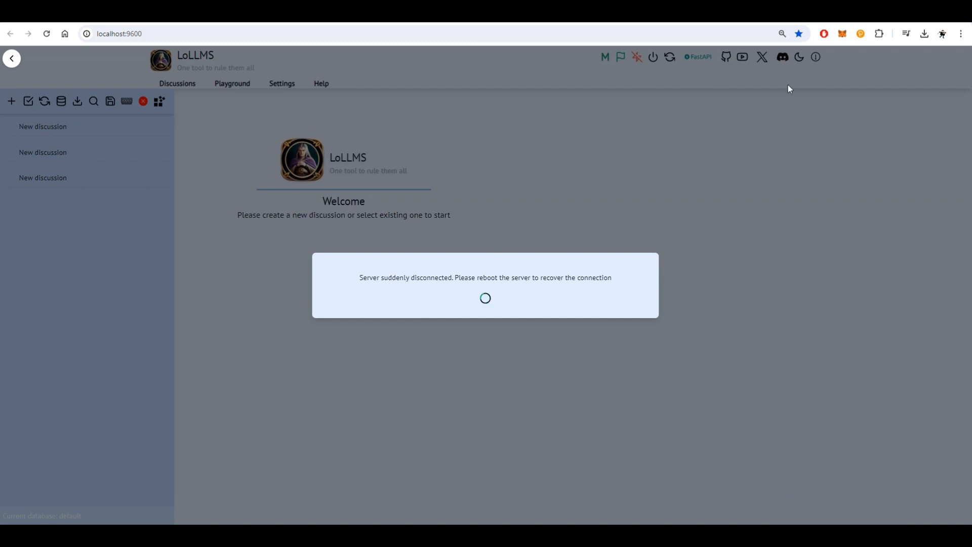
pyautogui.moveTo(513, 494)
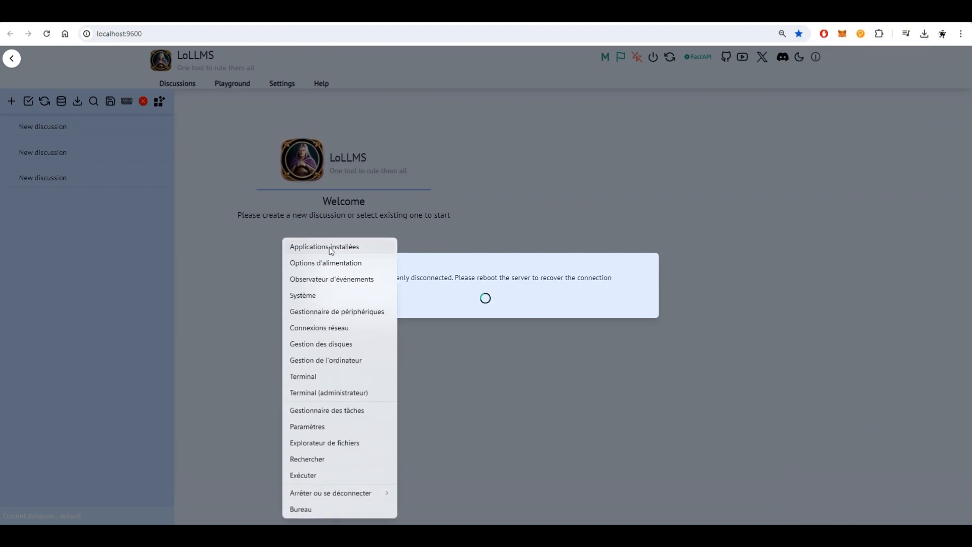
# Uninstall Ollama 0.1.31 from Installed apps, accepting the uninstaller prompts and success message
pyautogui.click(323, 246)
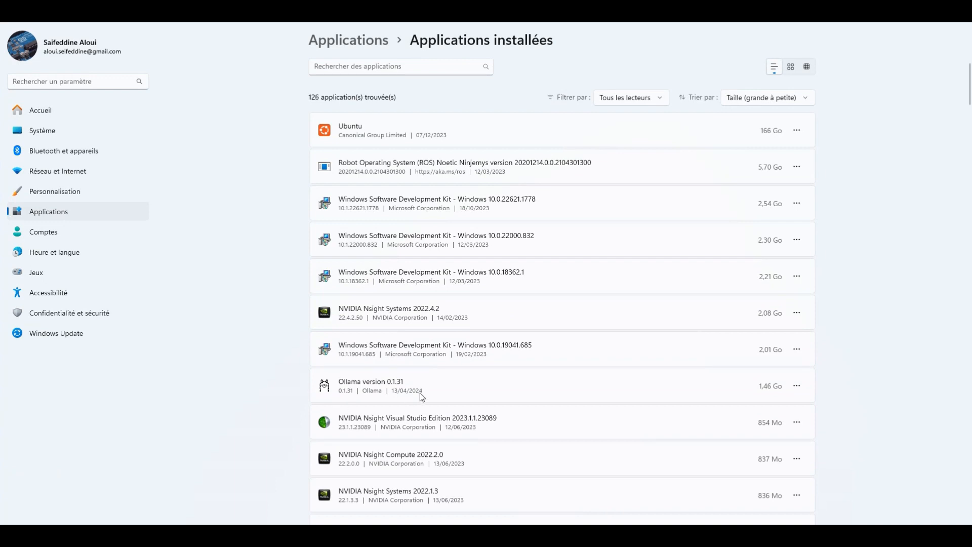
pyautogui.click(798, 386)
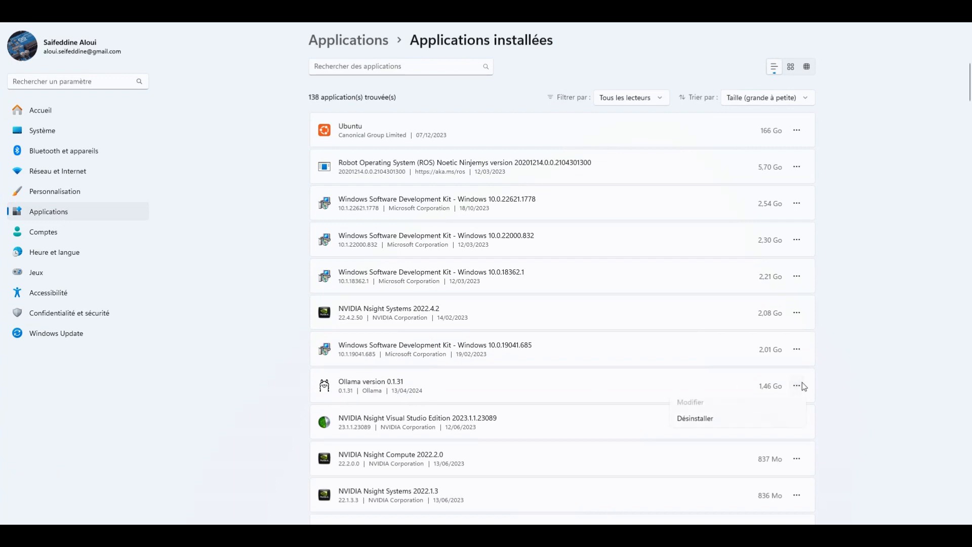
pyautogui.click(695, 418)
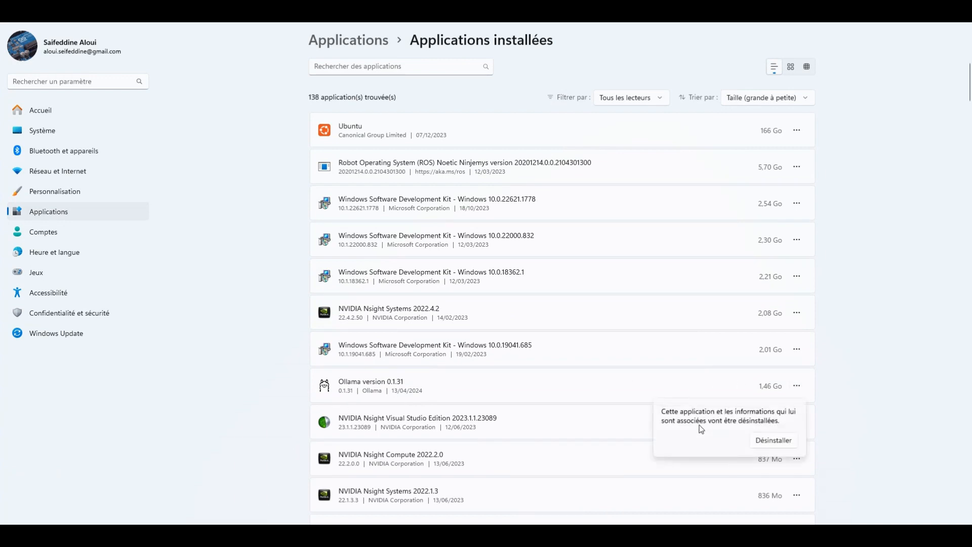
pyautogui.click(773, 441)
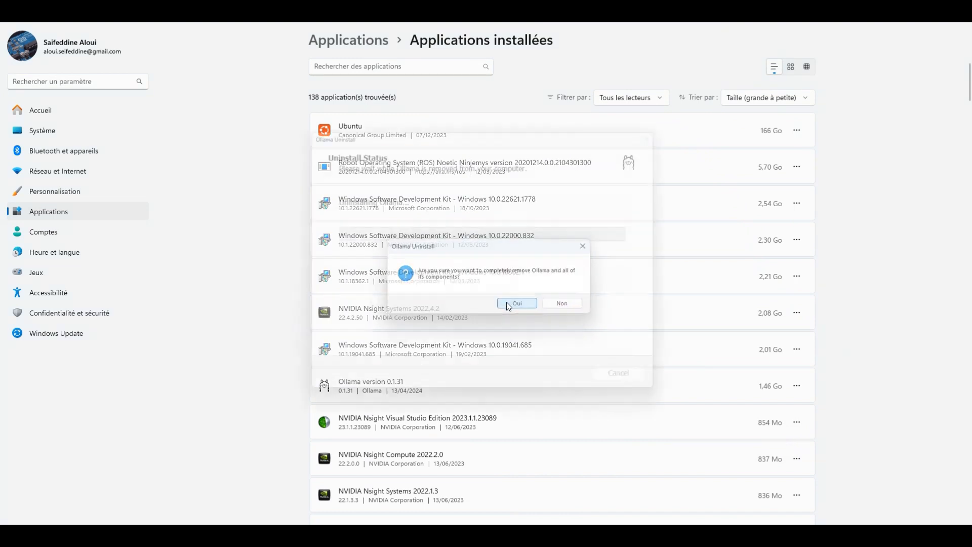
pyautogui.click(517, 304)
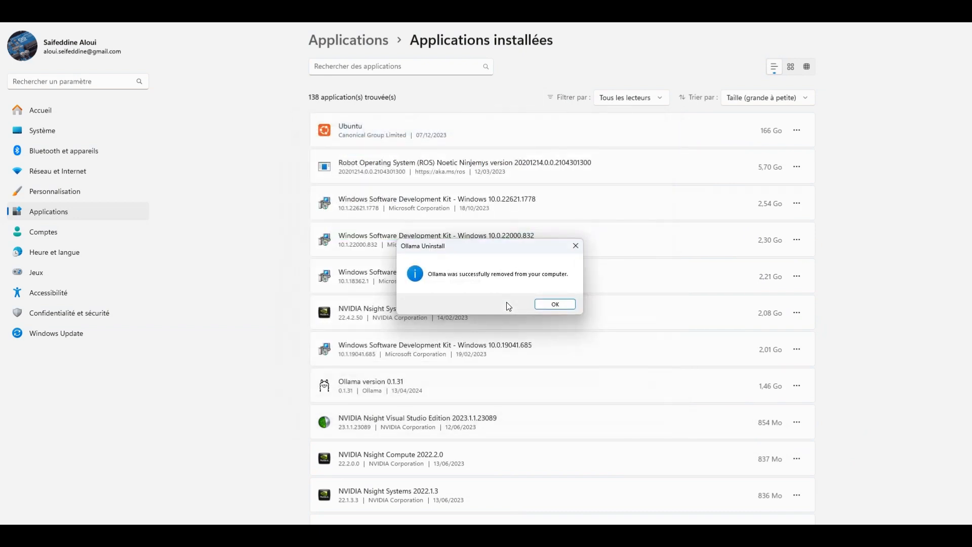
pyautogui.click(554, 303)
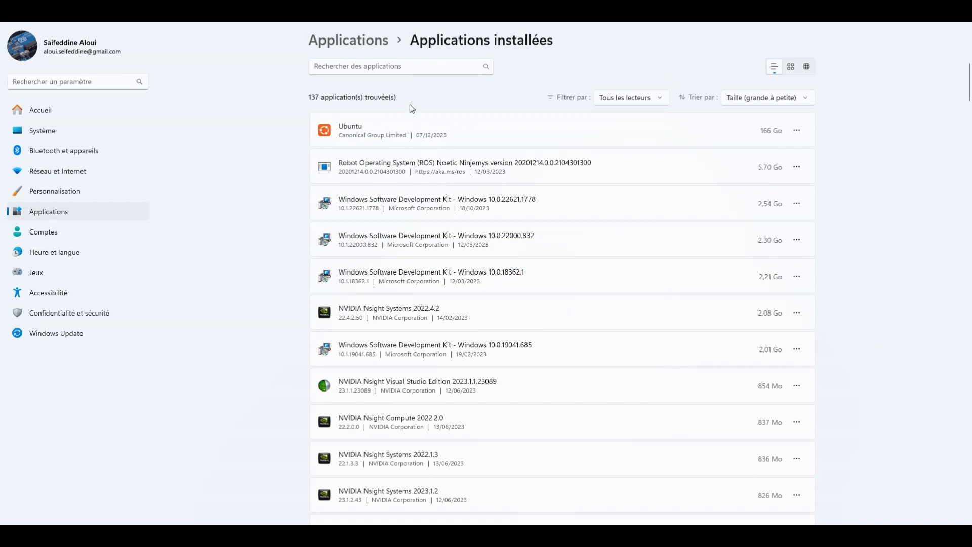
# Search apps for 'lollm', uninstall Lollms 9.5, and answer O to both folder-deletion prompts
pyautogui.write('lol')
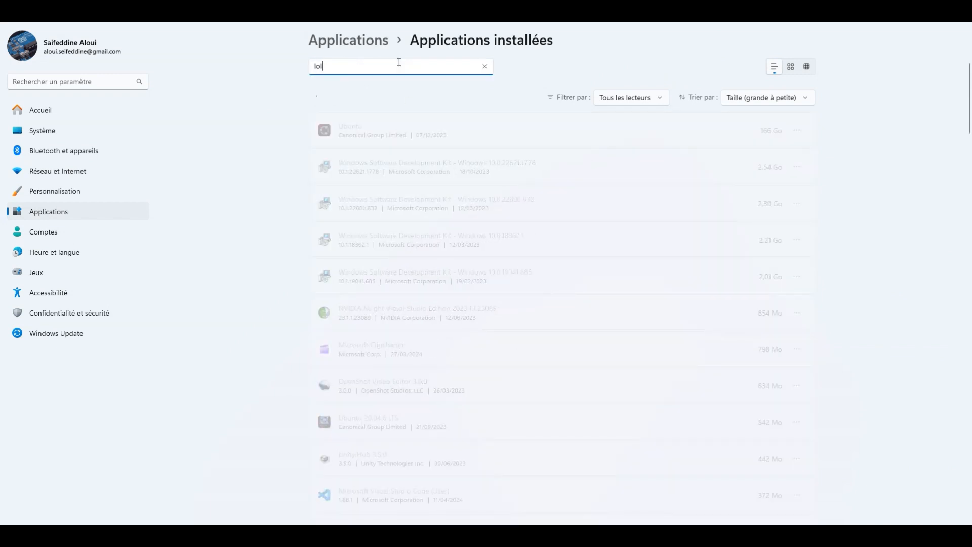
pyautogui.write('lm')
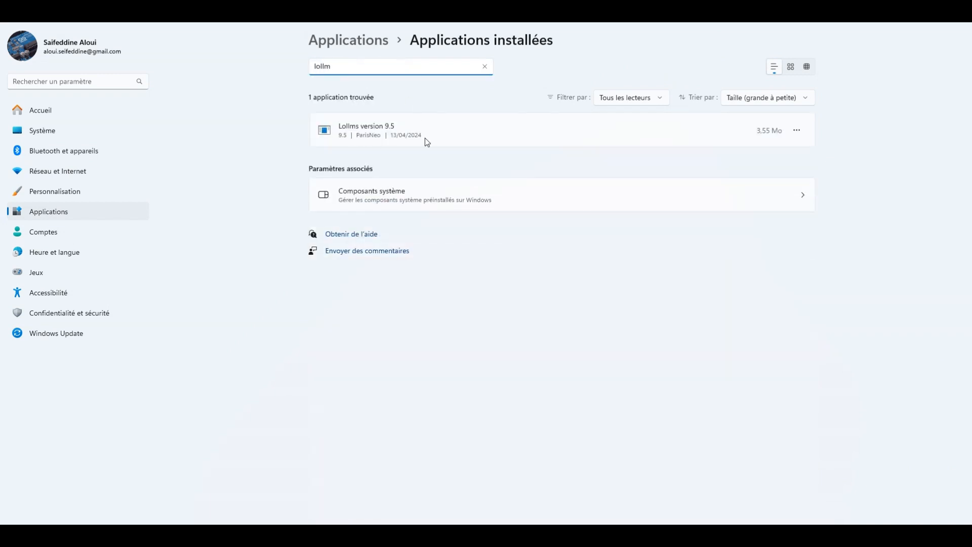
pyautogui.click(797, 130)
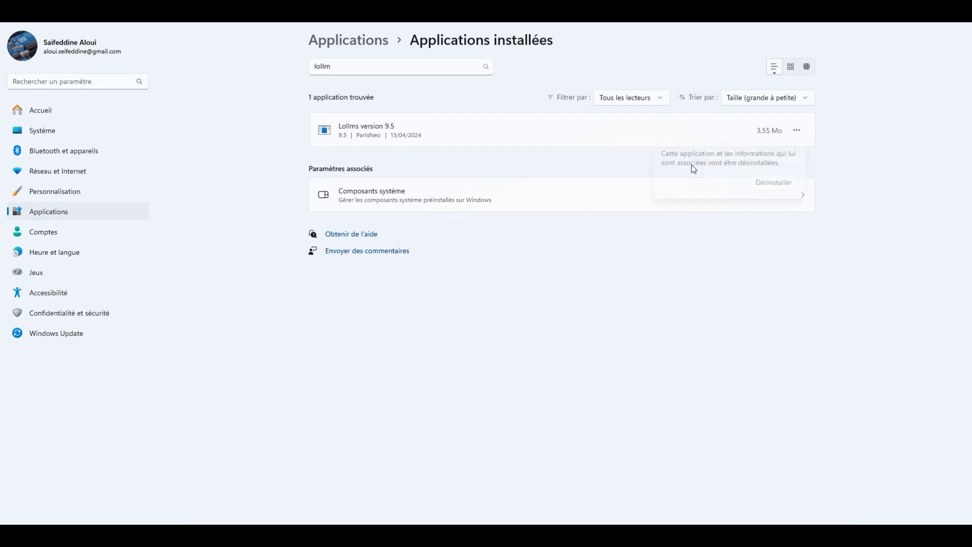
pyautogui.click(772, 182)
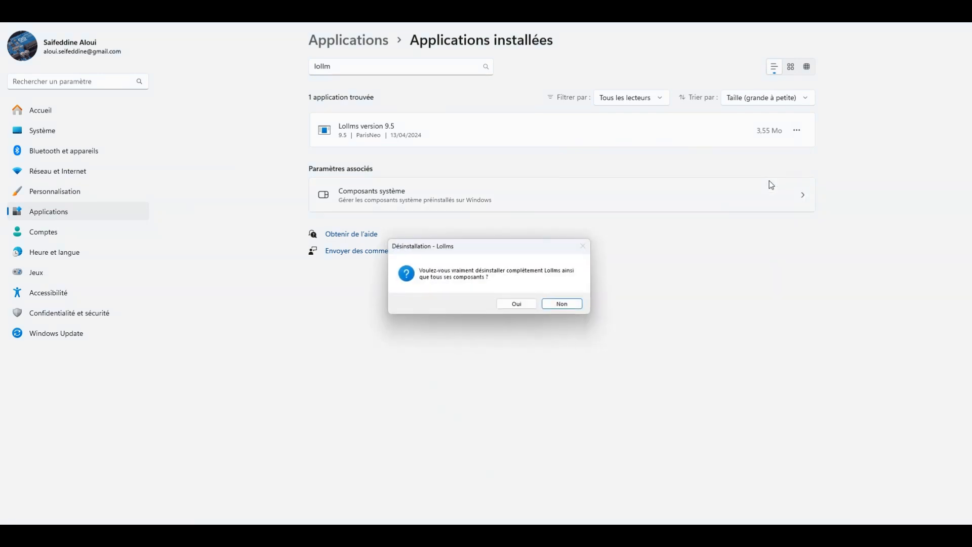
pyautogui.click(516, 304)
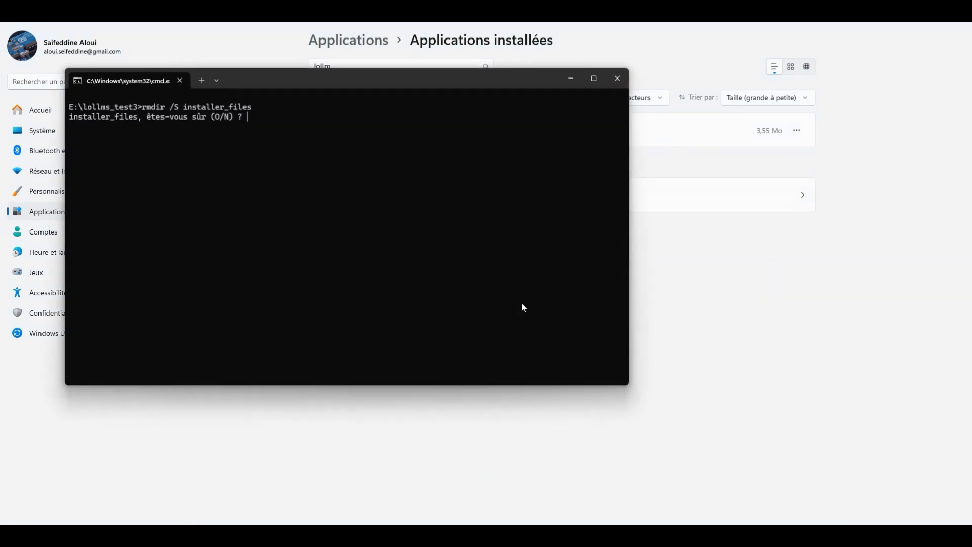
pyautogui.write('O')
pyautogui.write('rmdir /S lollms-webui')
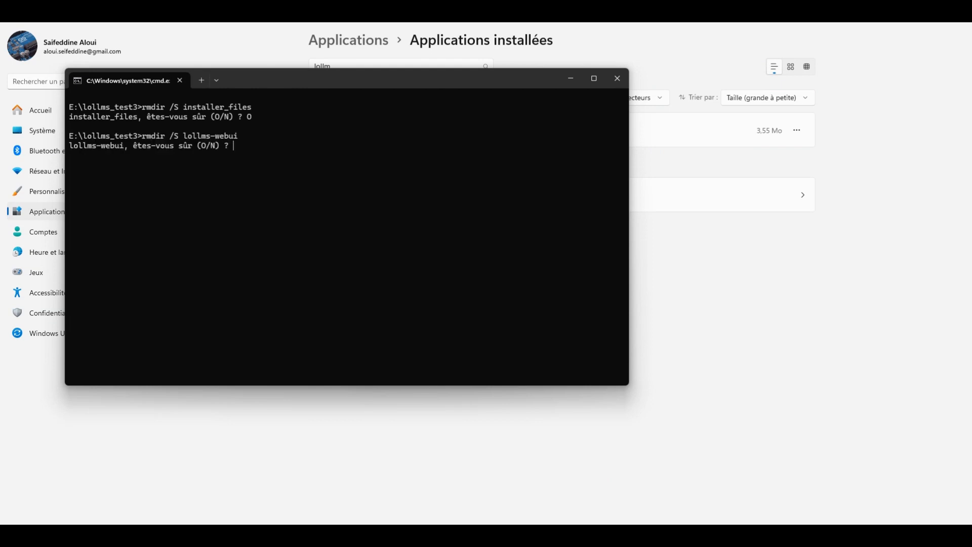
pyautogui.write('O')
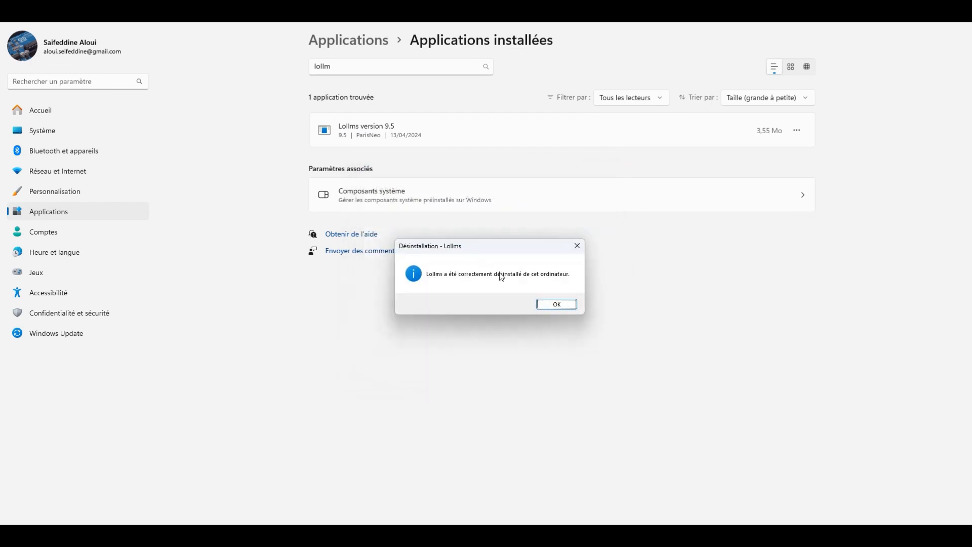
pyautogui.click(556, 304)
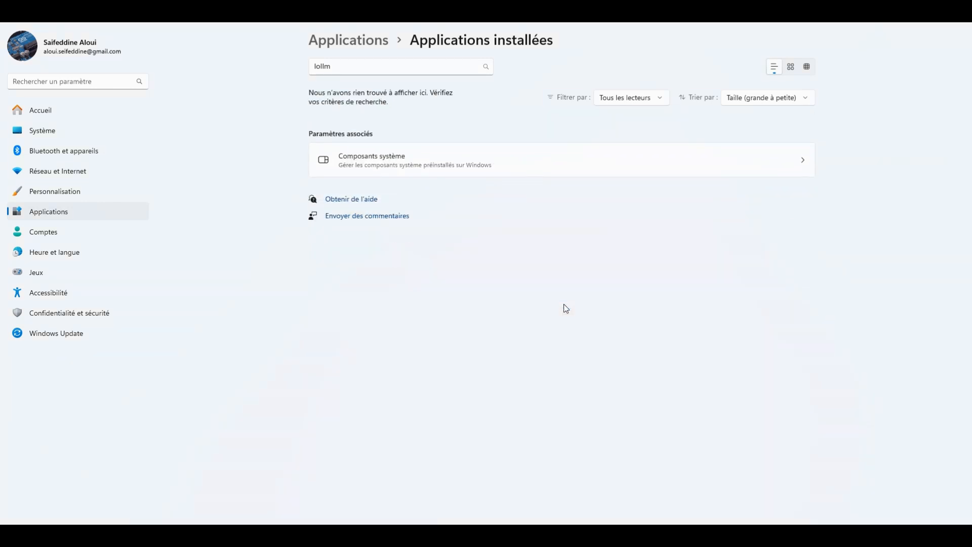
pyautogui.moveTo(496, 320)
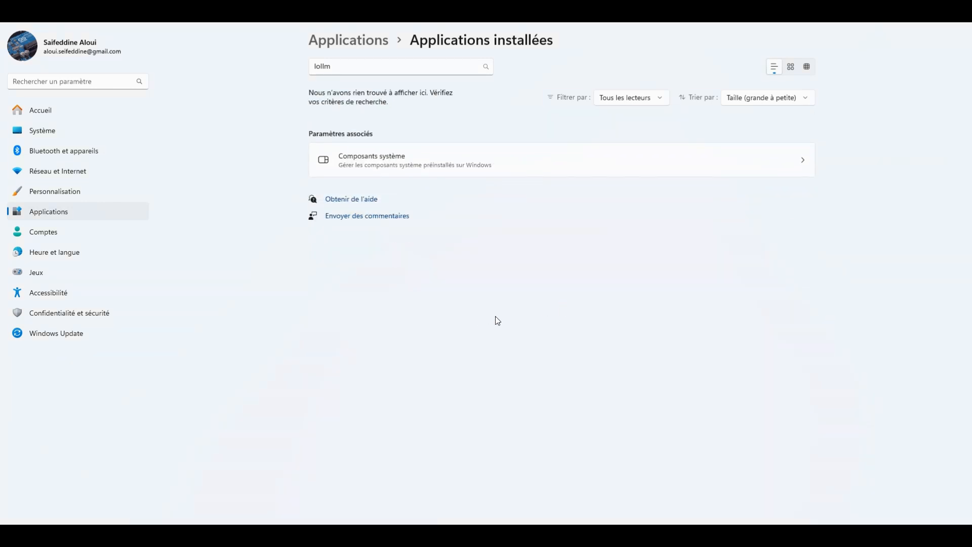